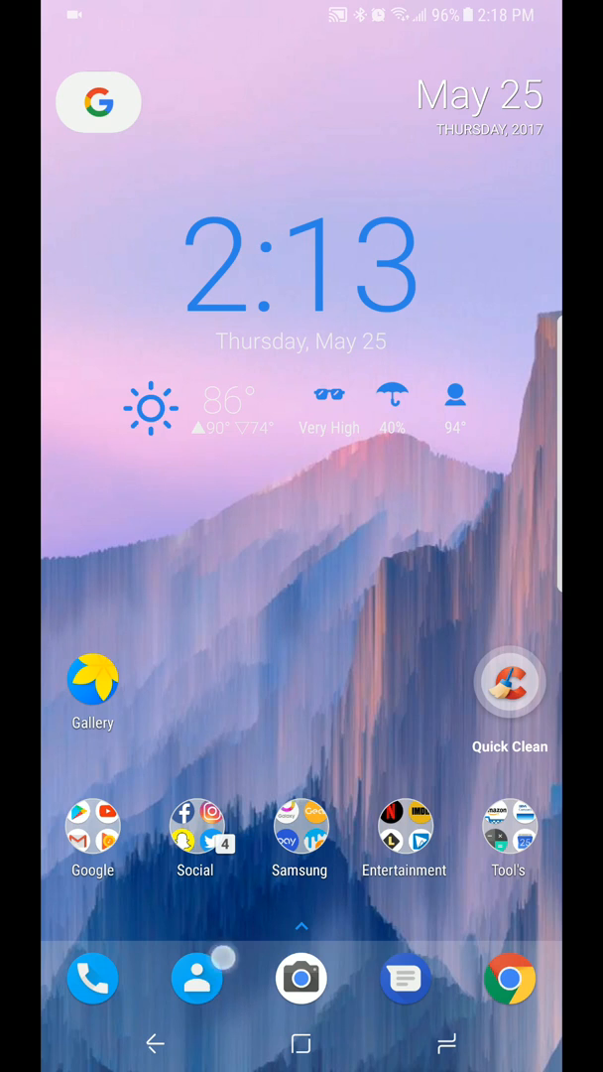
- Browse the app list, read the 'How to make your S8 Google stock' note, then return home
left_click(302, 925)
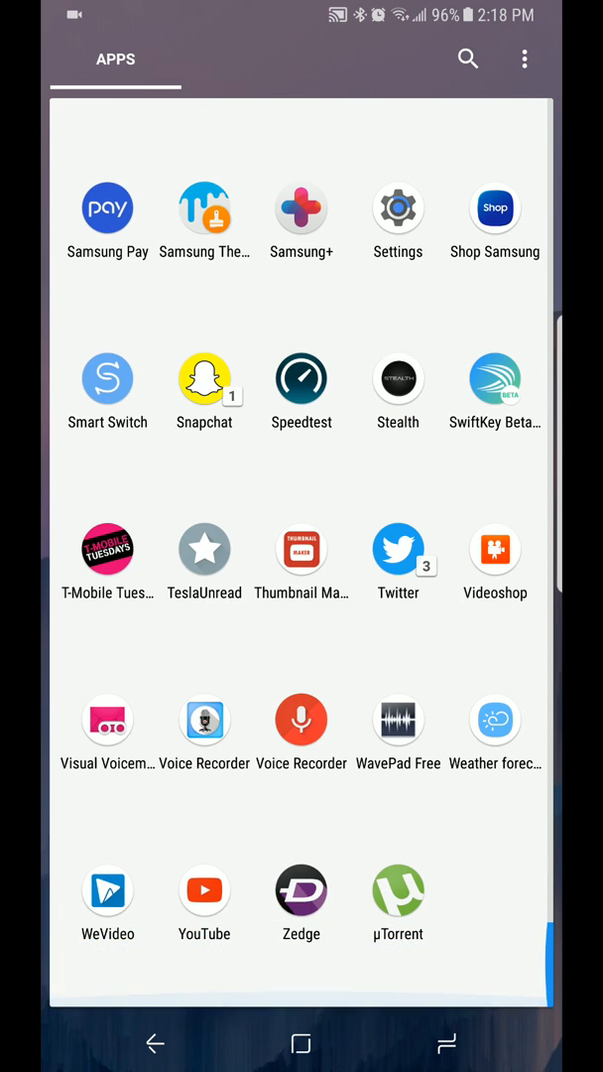
scroll("up", 3)
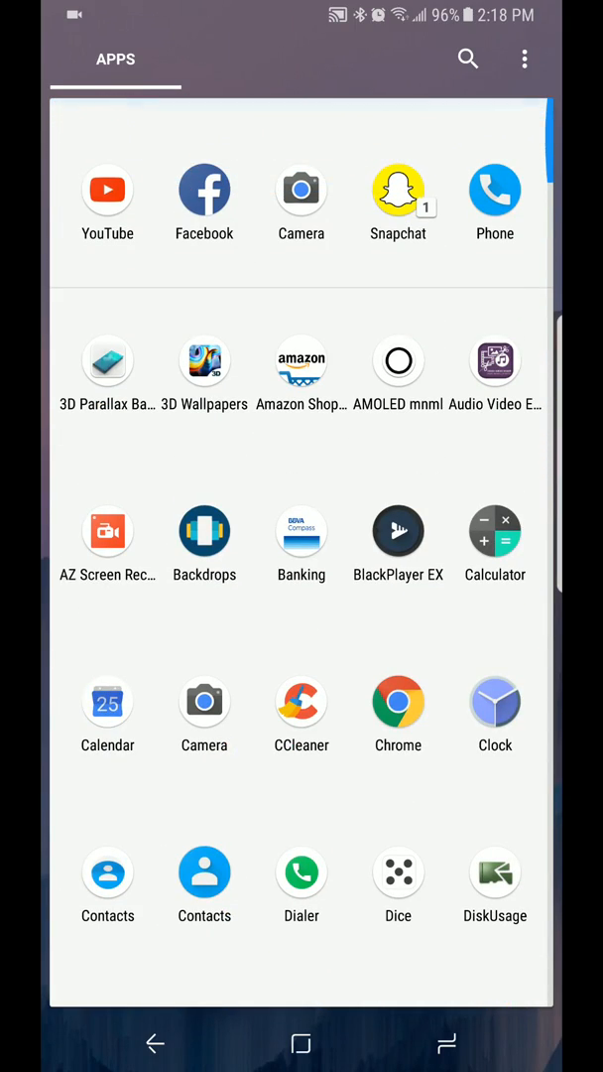
left_click(300, 1043)
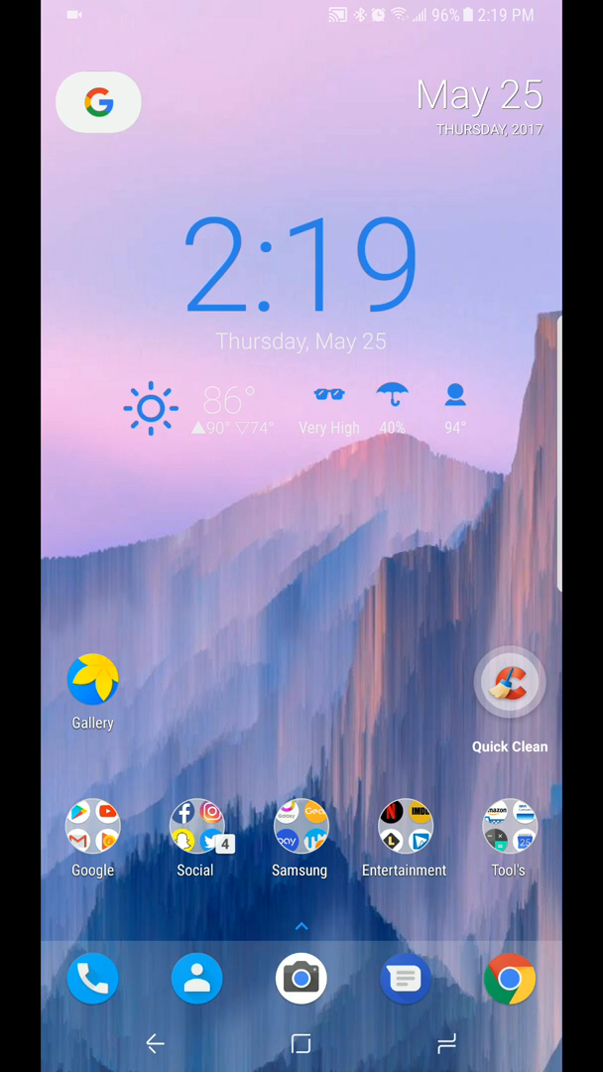
left_click(300, 1043)
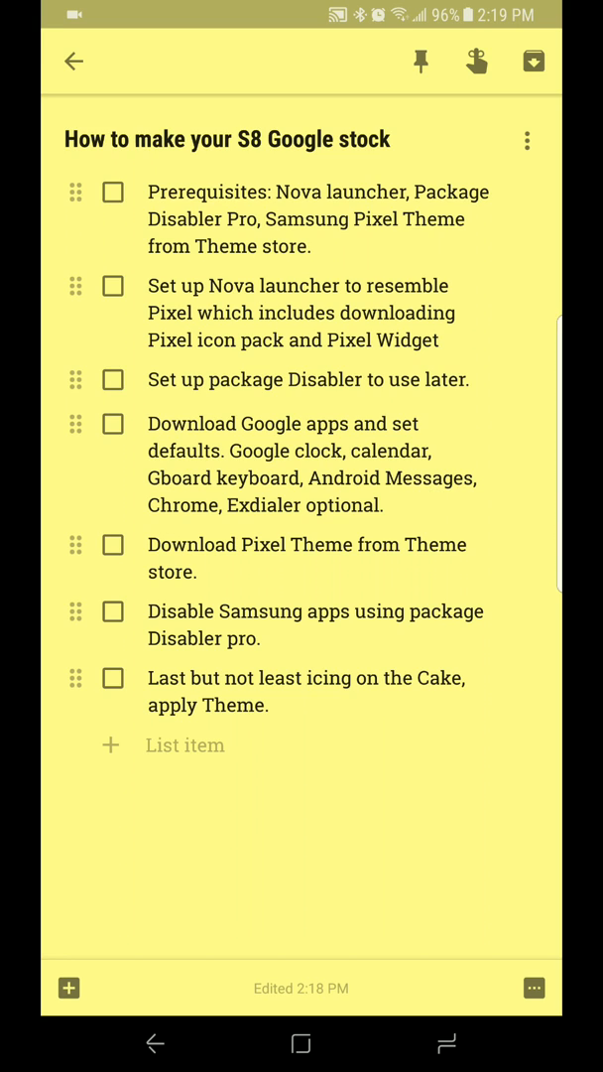
left_click(113, 191)
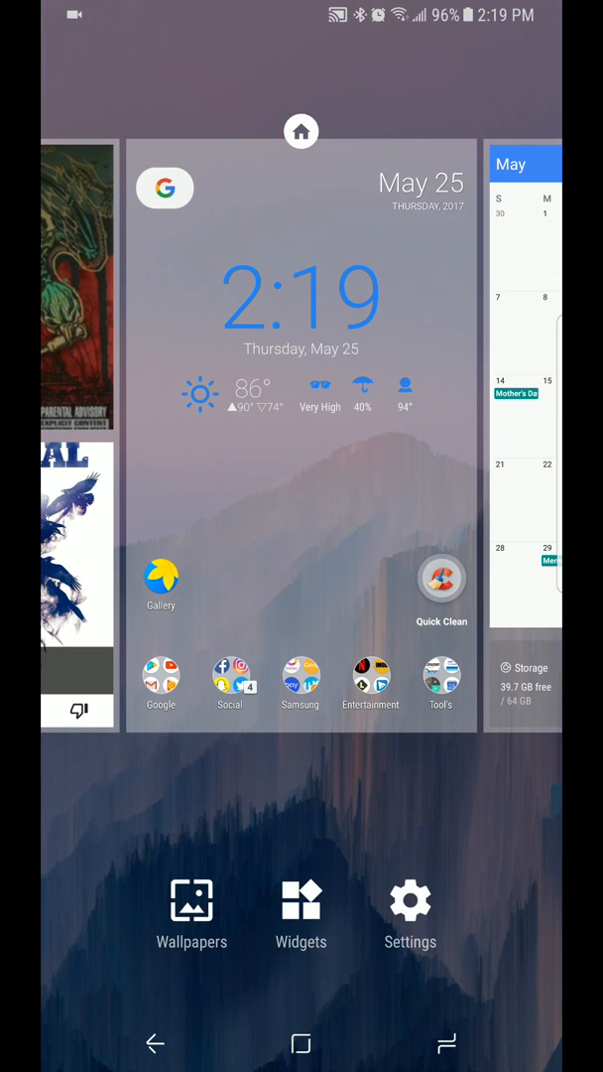
- Look over Nova Launcher's Desktop settings
left_click(410, 911)
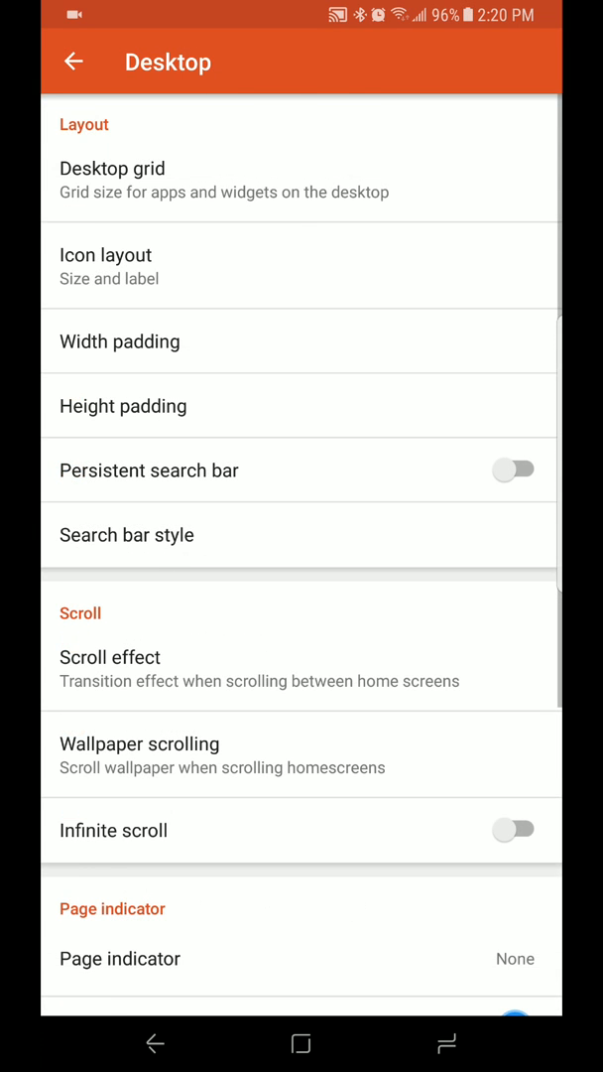
scroll("down", 3)
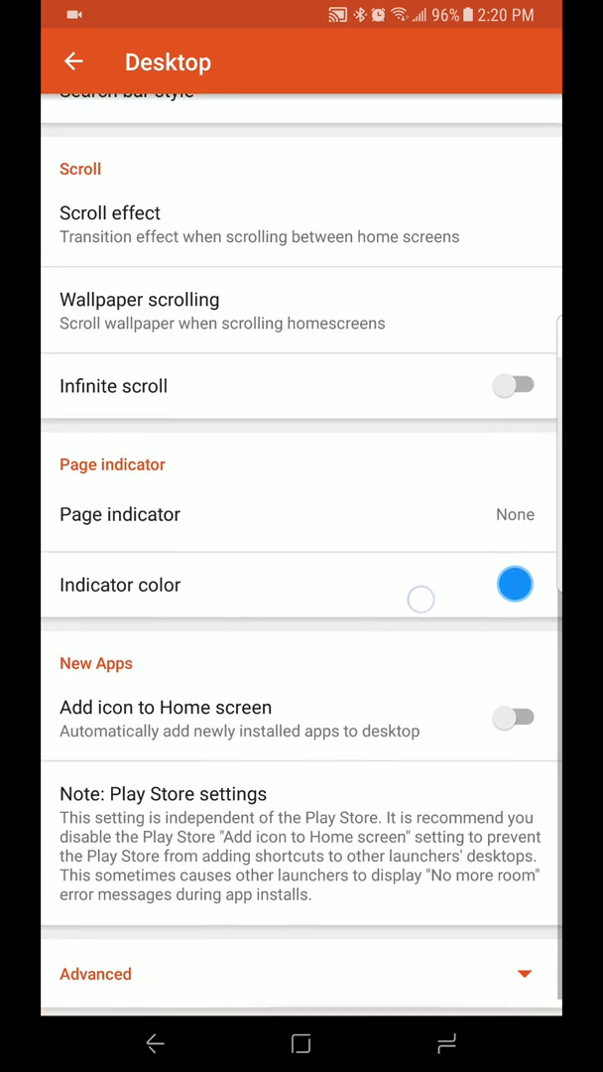
scroll("up", 3)
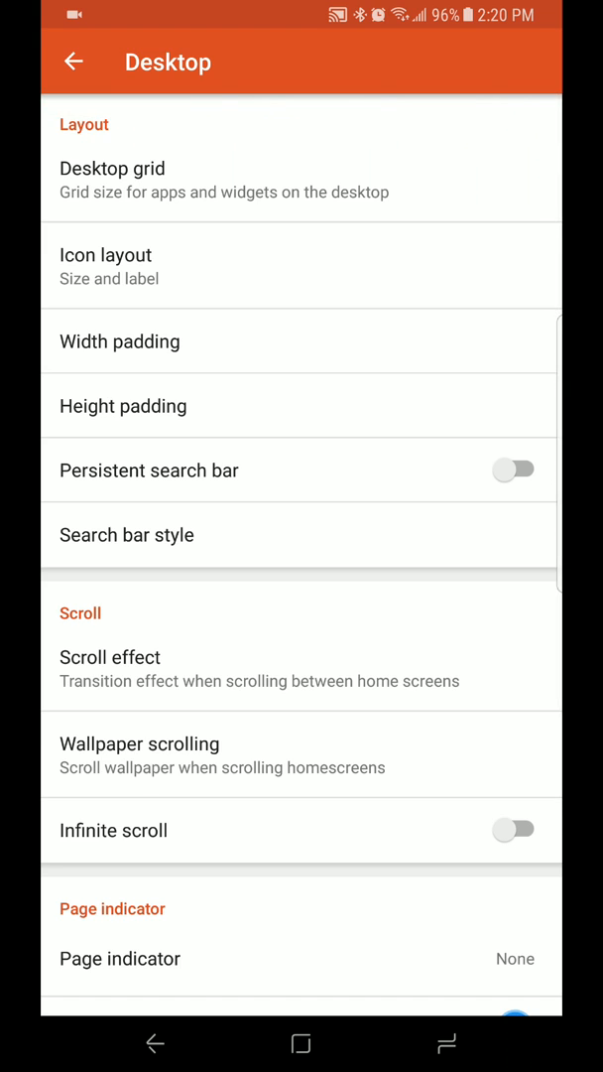
- In App & widget drawers, toggle Swipe to open off and back on, then scroll the options
left_click(73, 61)
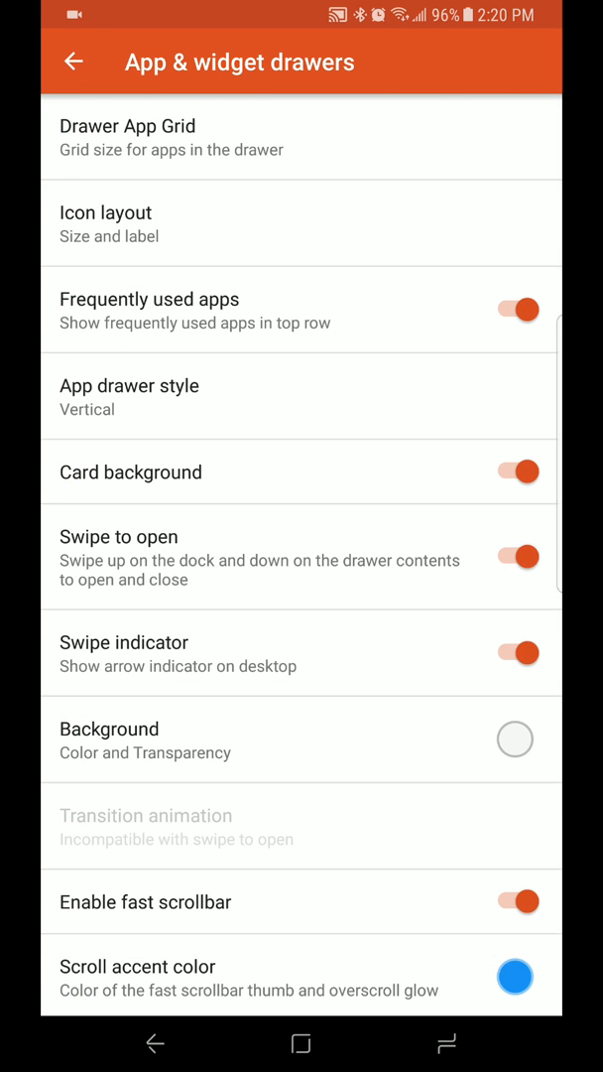
left_click(517, 556)
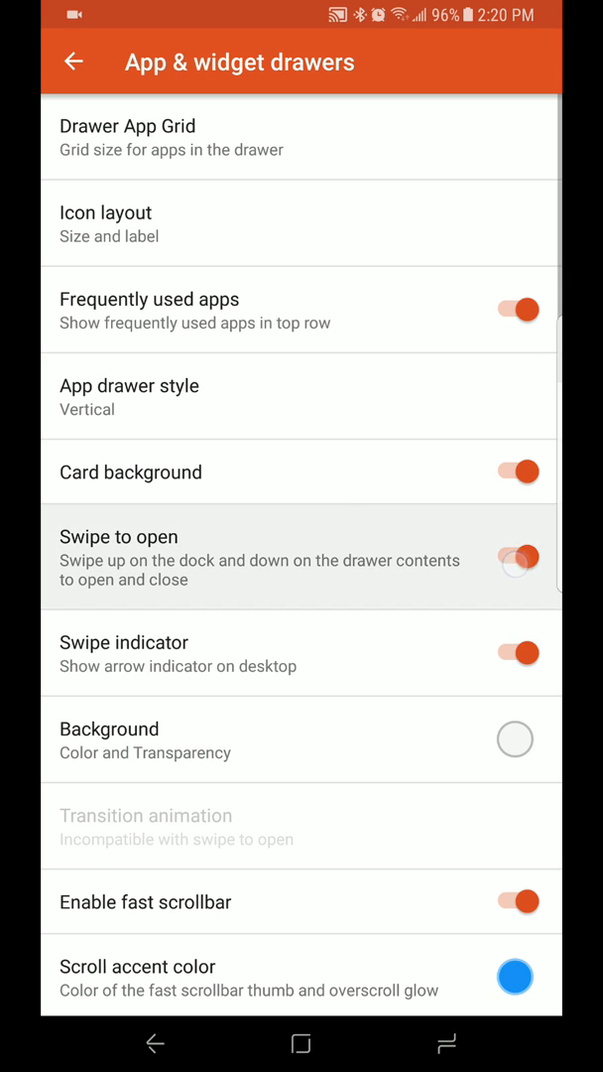
left_click(517, 555)
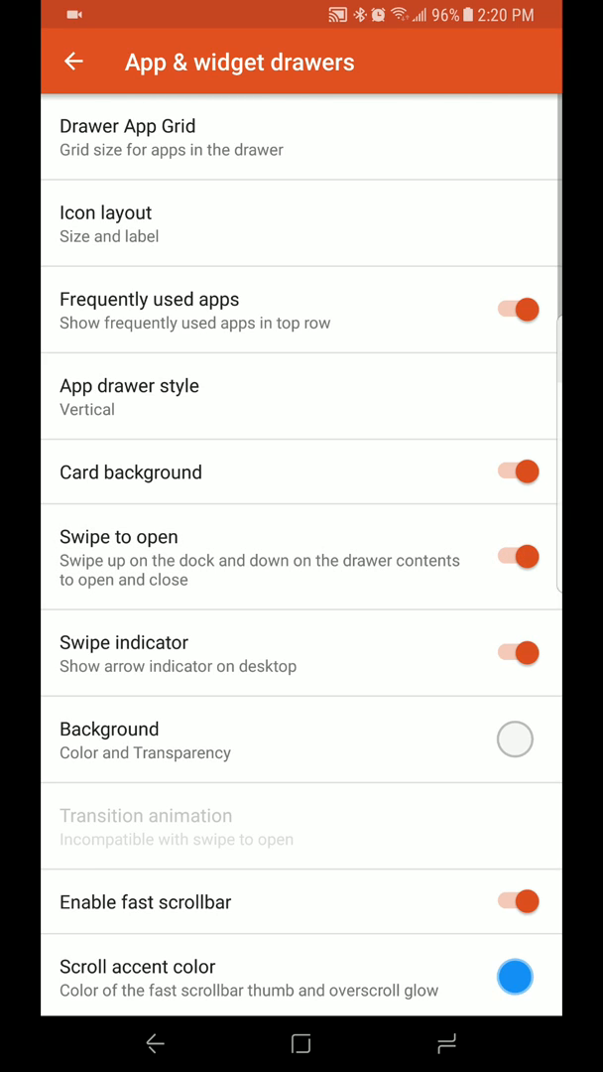
scroll("down", 3)
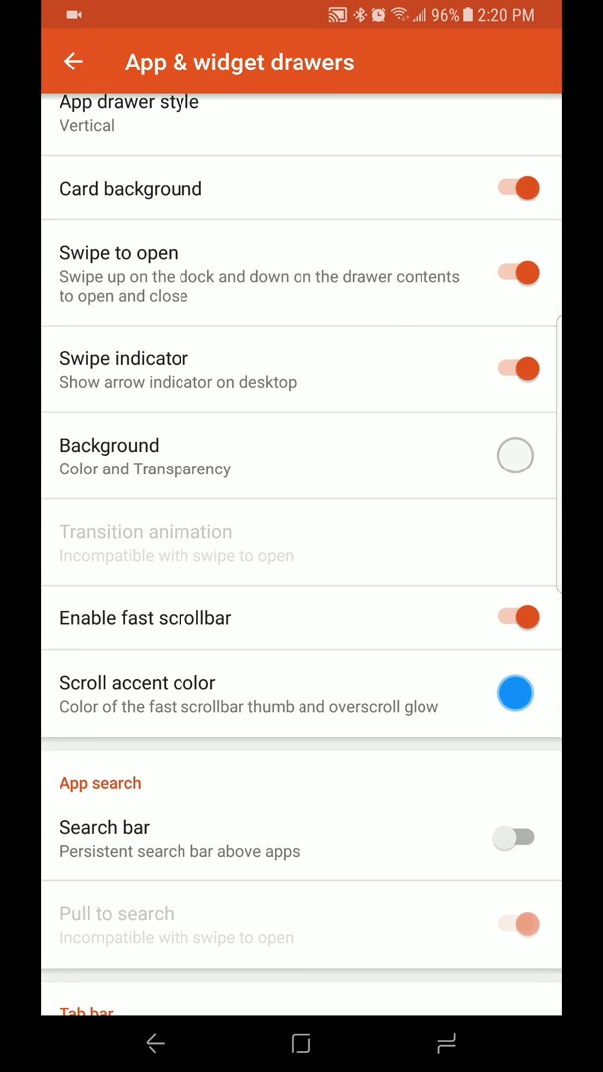
scroll("down", 3)
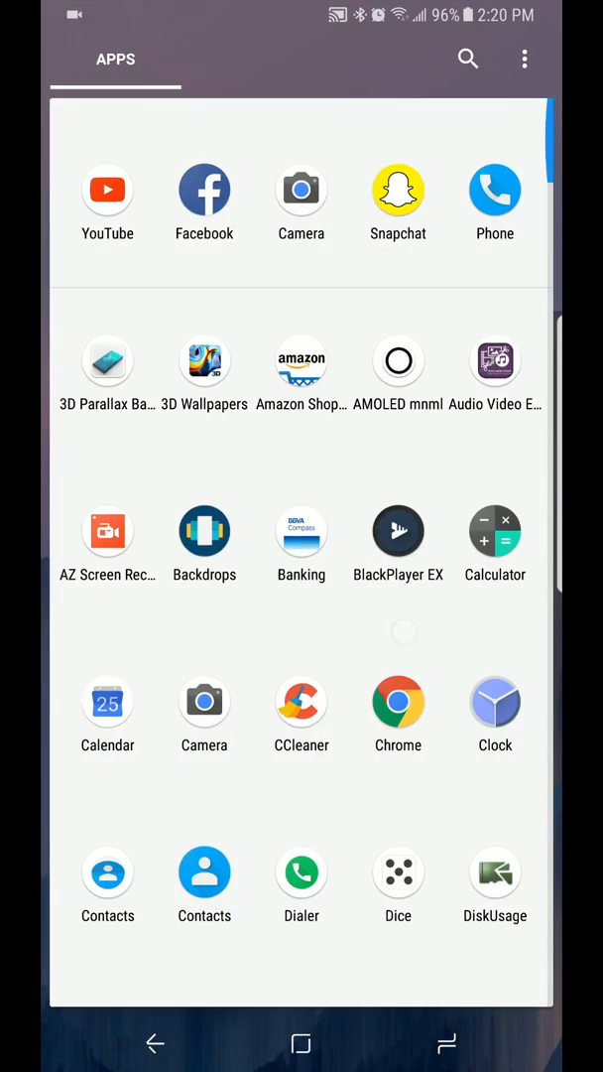
scroll("down", 3)
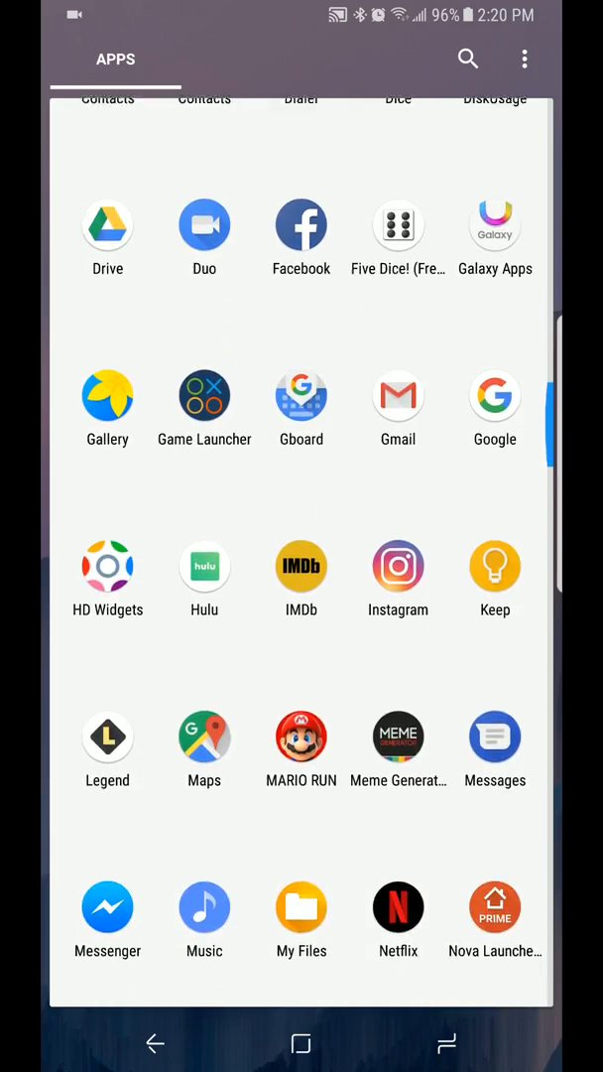
scroll("down", 3)
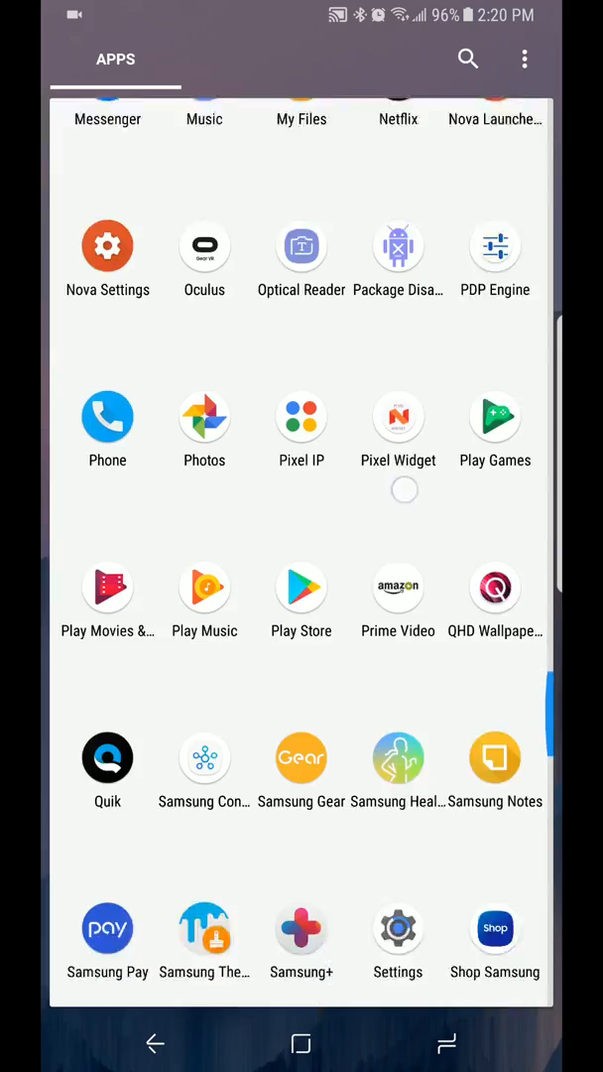
scroll("down", 3)
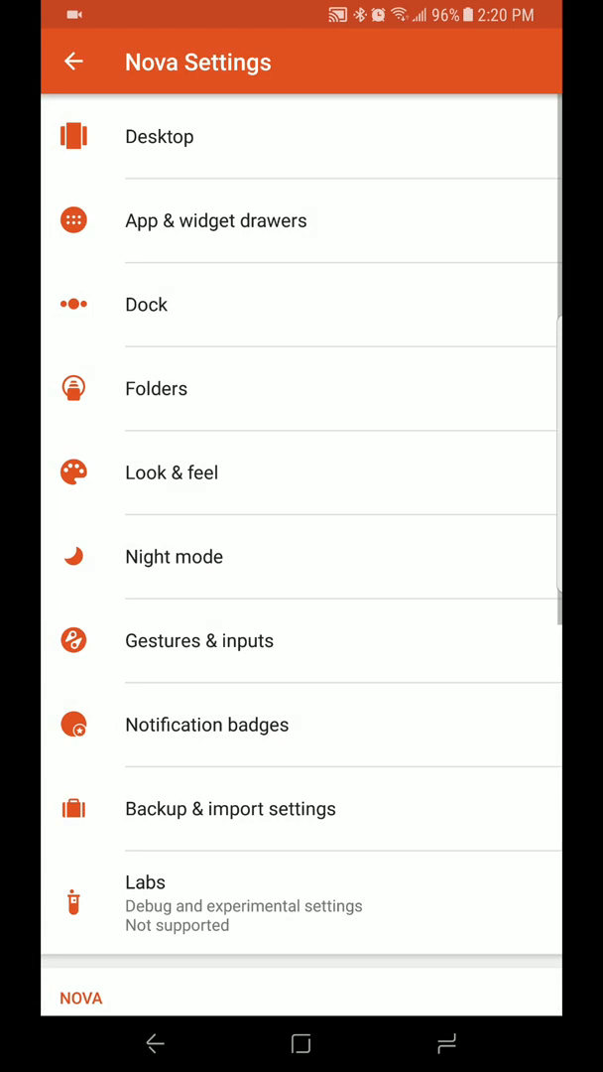
left_click(146, 305)
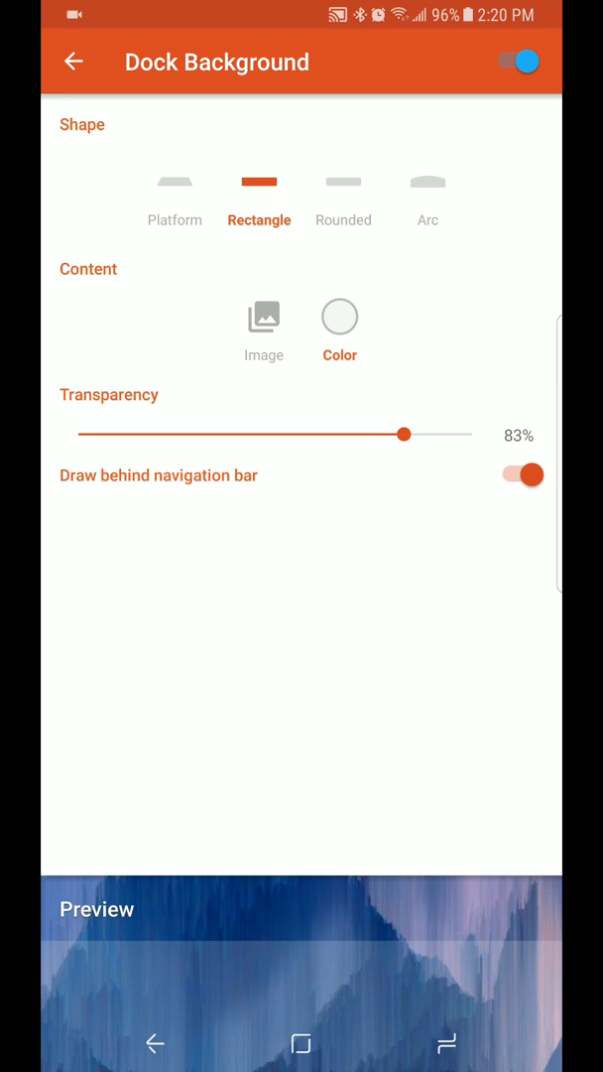
left_click(340, 319)
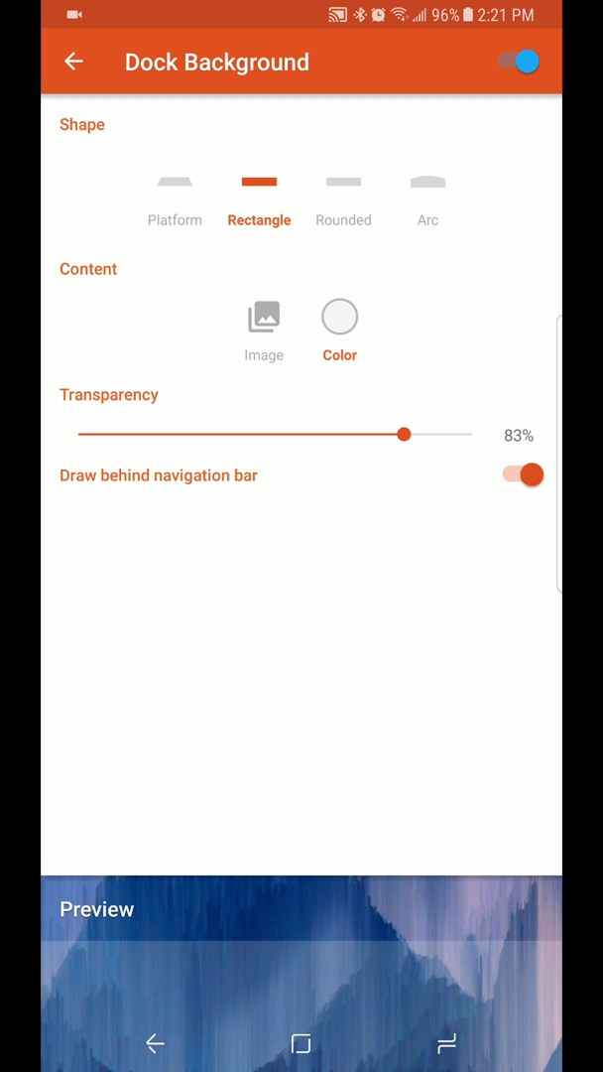
left_click(74, 61)
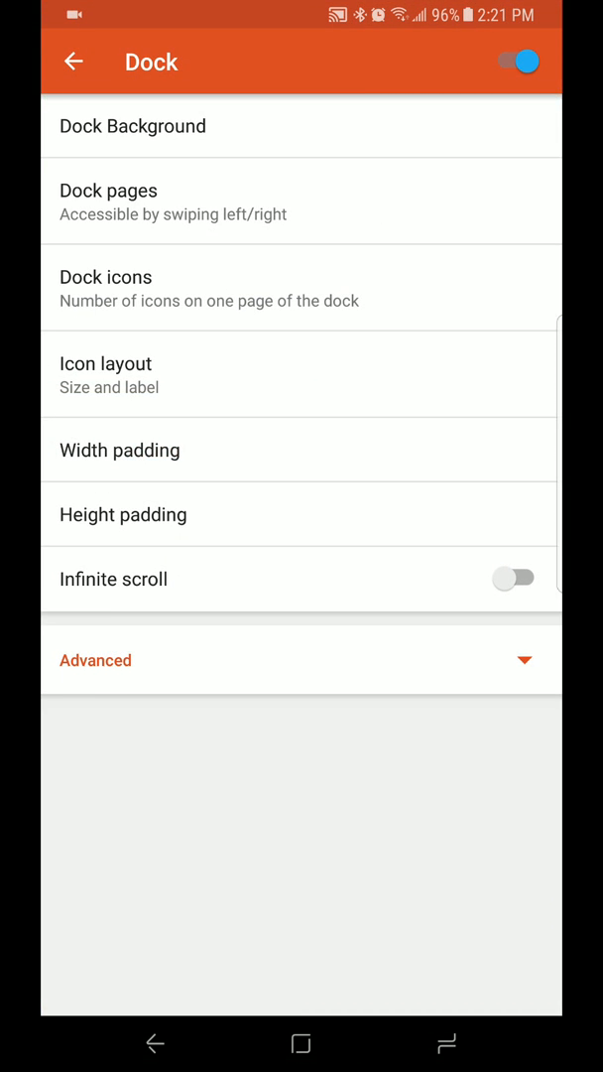
left_click(106, 363)
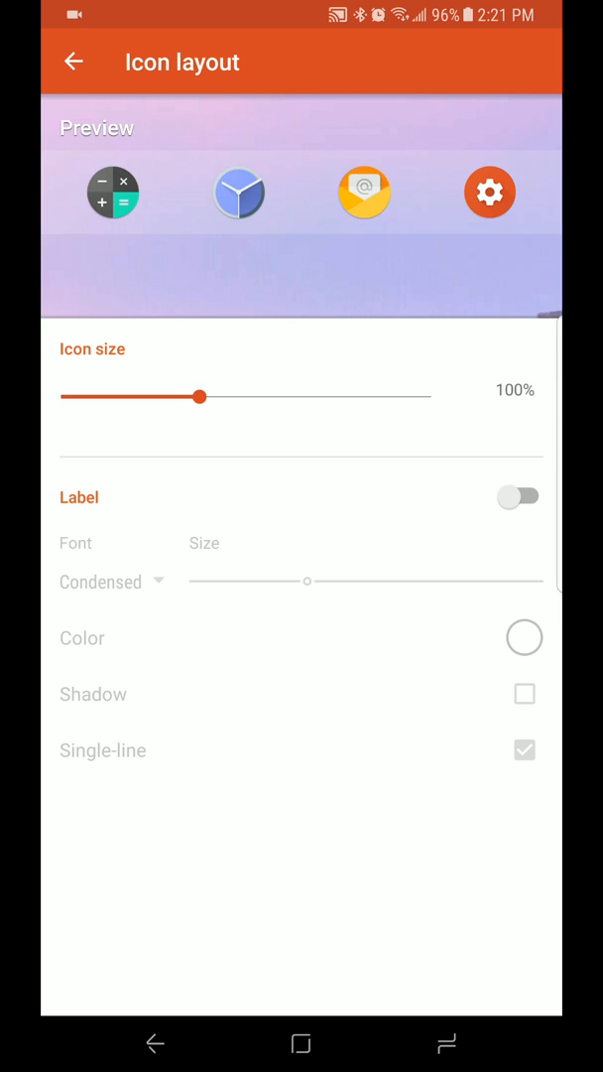
left_click(74, 61)
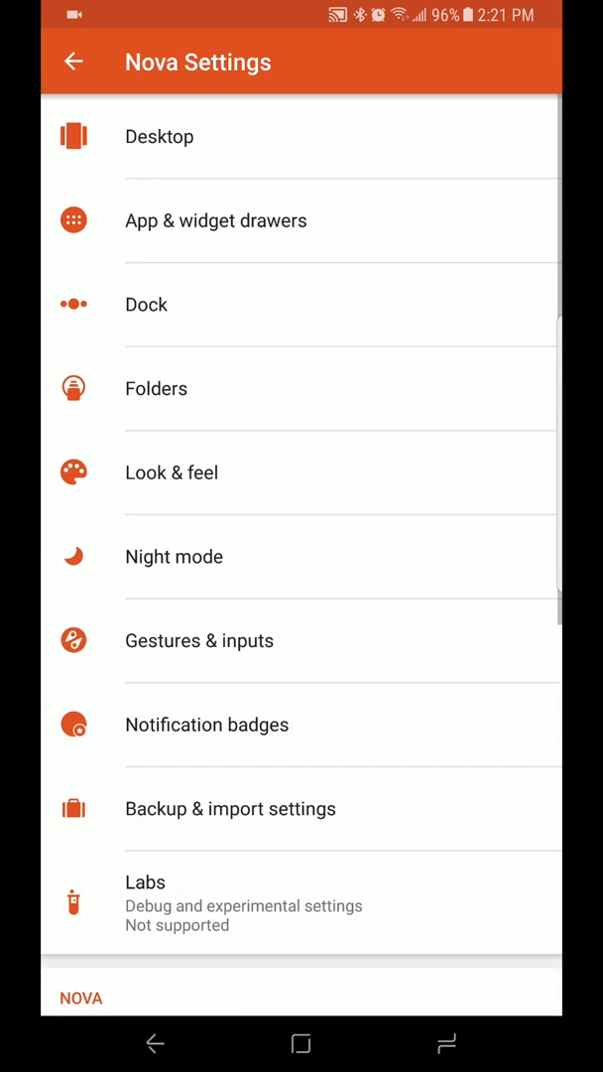
- Review Nova's Folders settings, then go back and open Look & feel
left_click(156, 388)
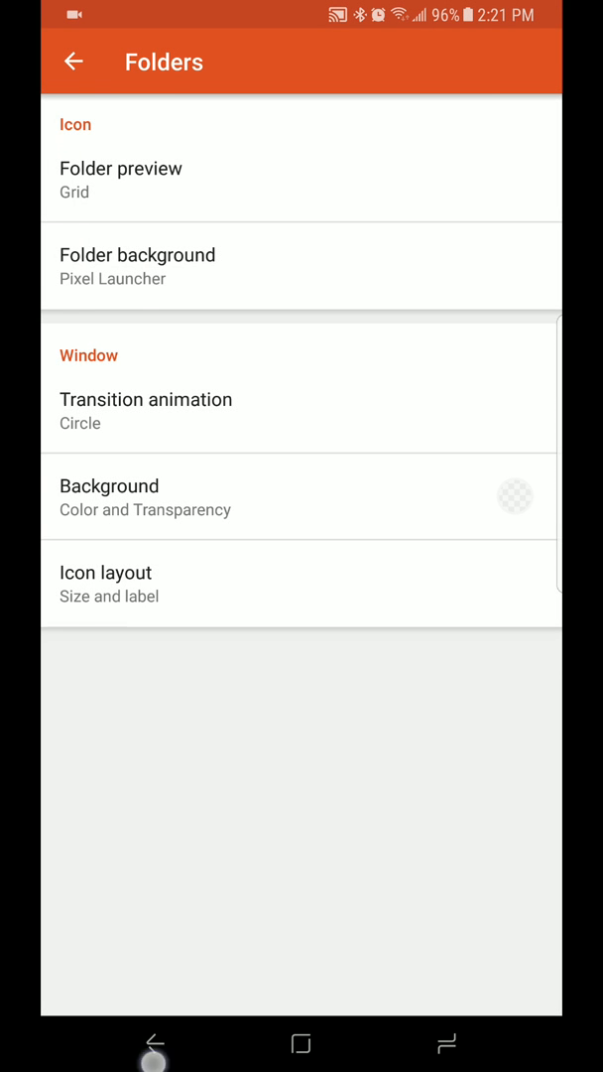
left_click(72, 61)
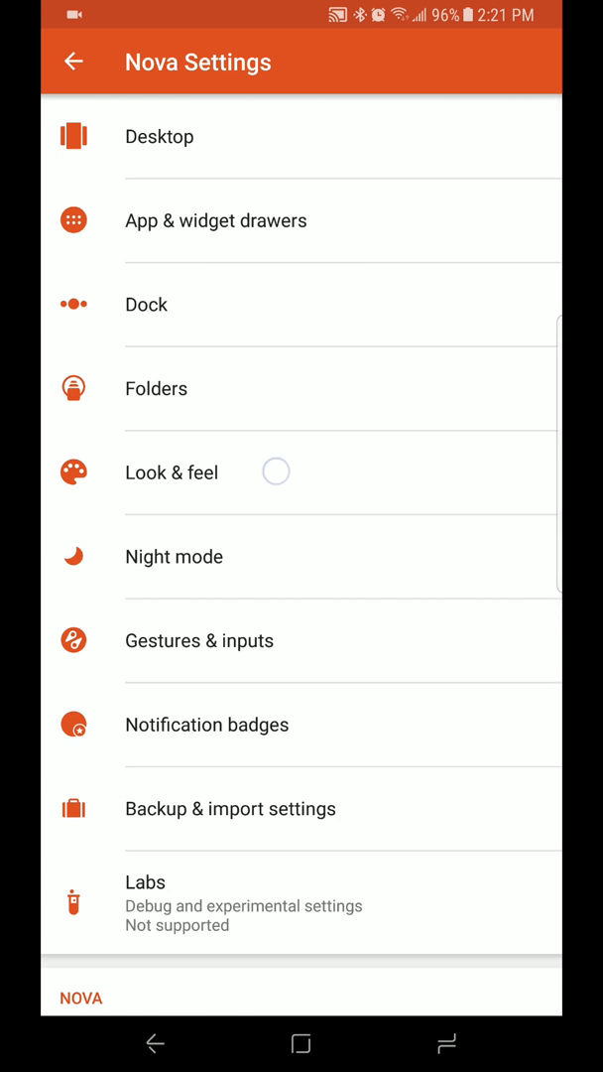
left_click(172, 473)
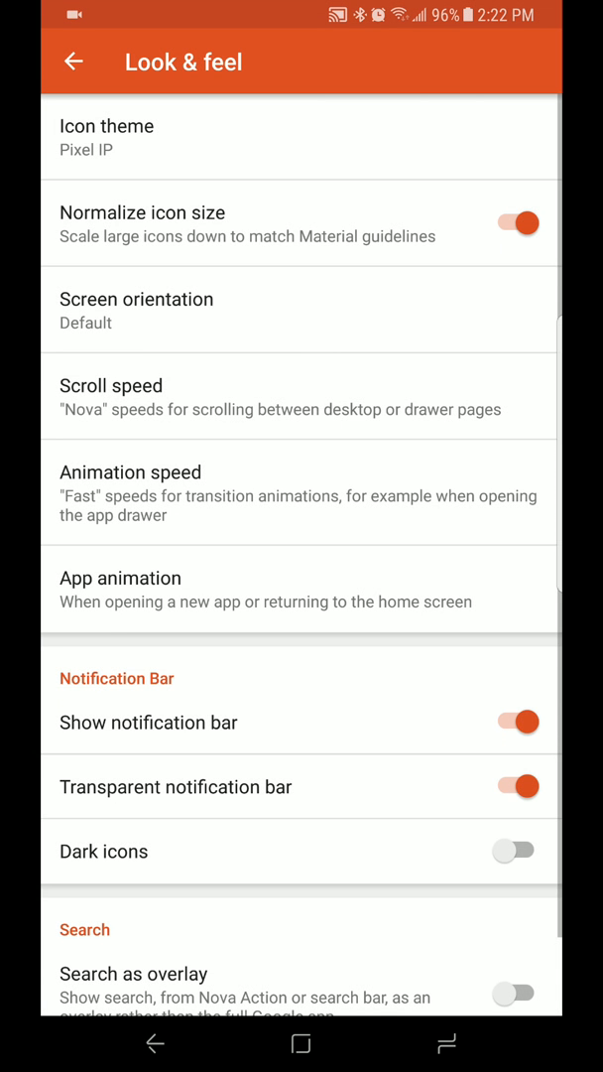
- Scroll through Gestures & inputs, then return to and scroll the main Nova Settings list
left_click(73, 62)
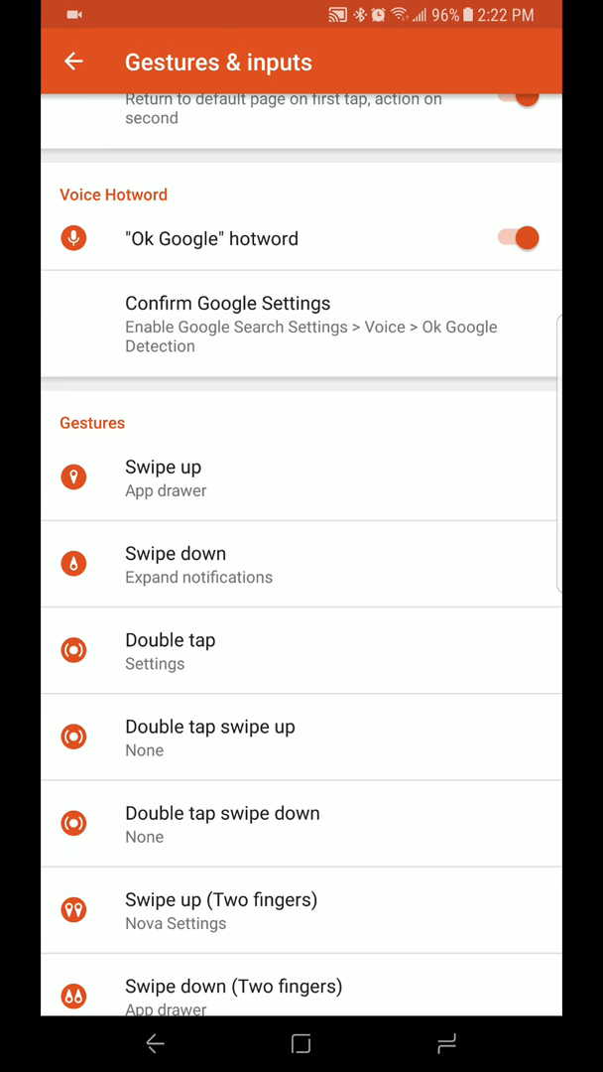
scroll("down", 3)
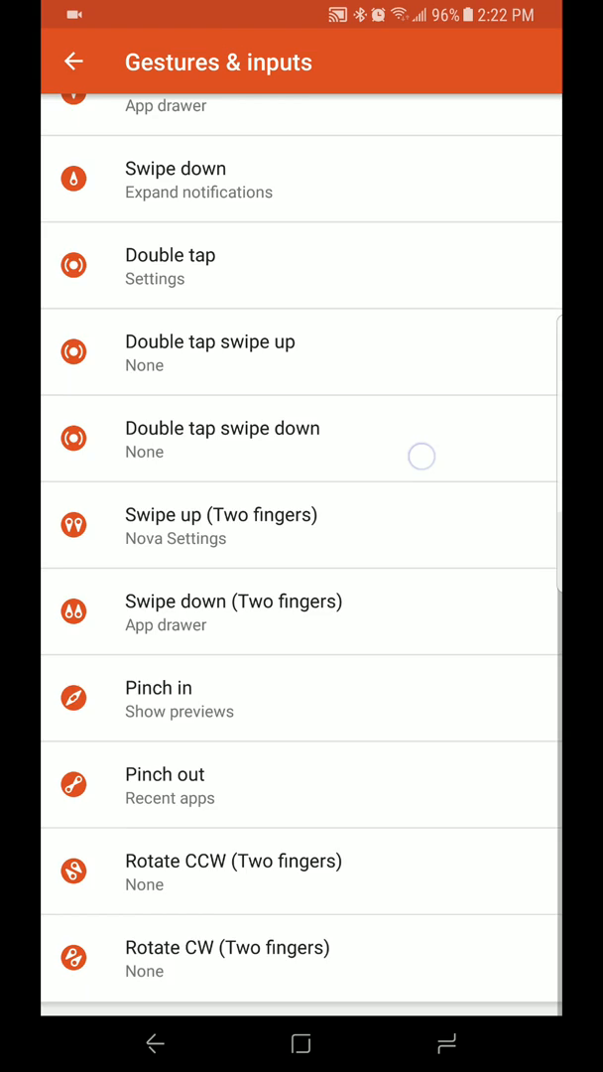
left_click(73, 62)
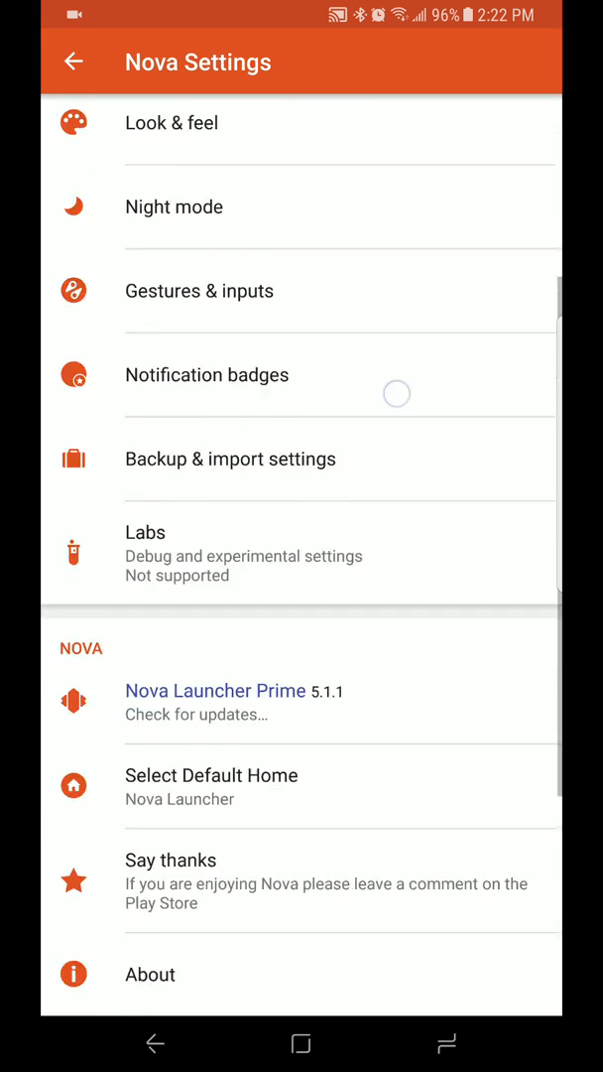
scroll("down", 3)
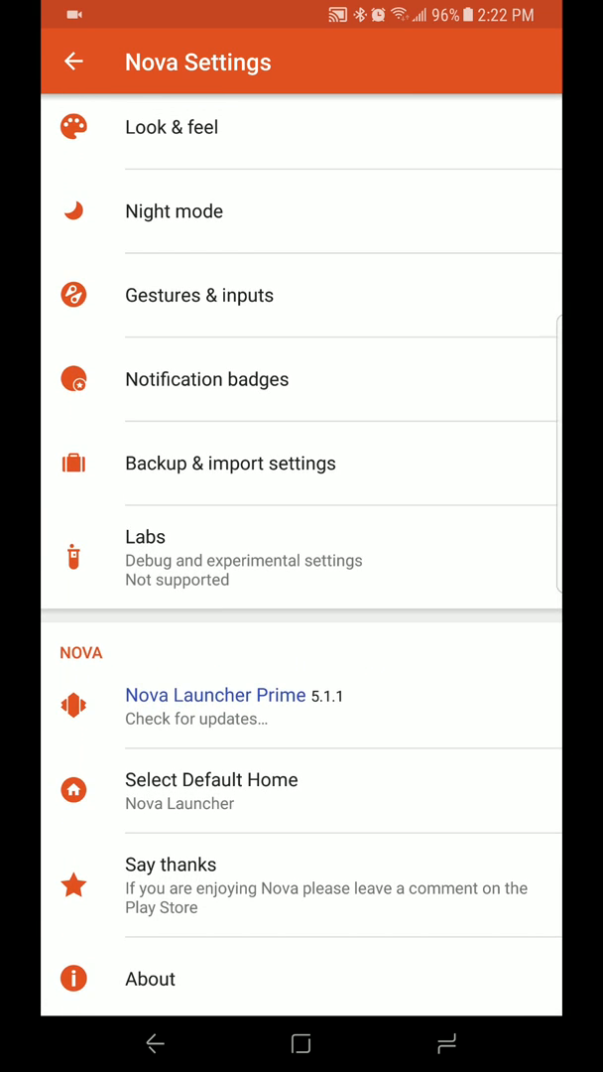
scroll("down", 3)
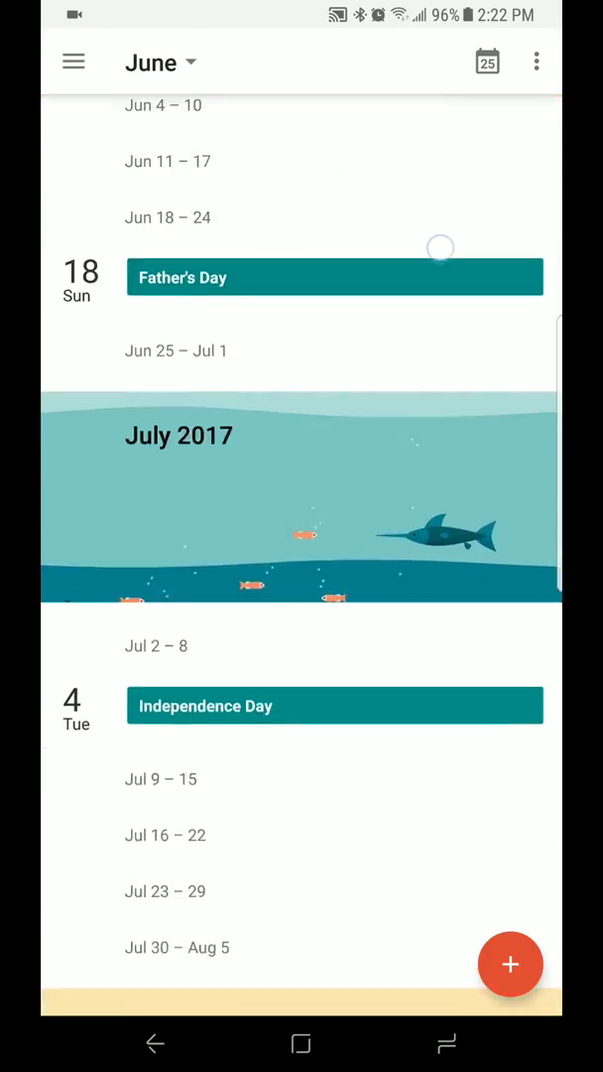
- Scroll the Google Calendar schedule from June ahead toward September 2017
scroll("down", 3)
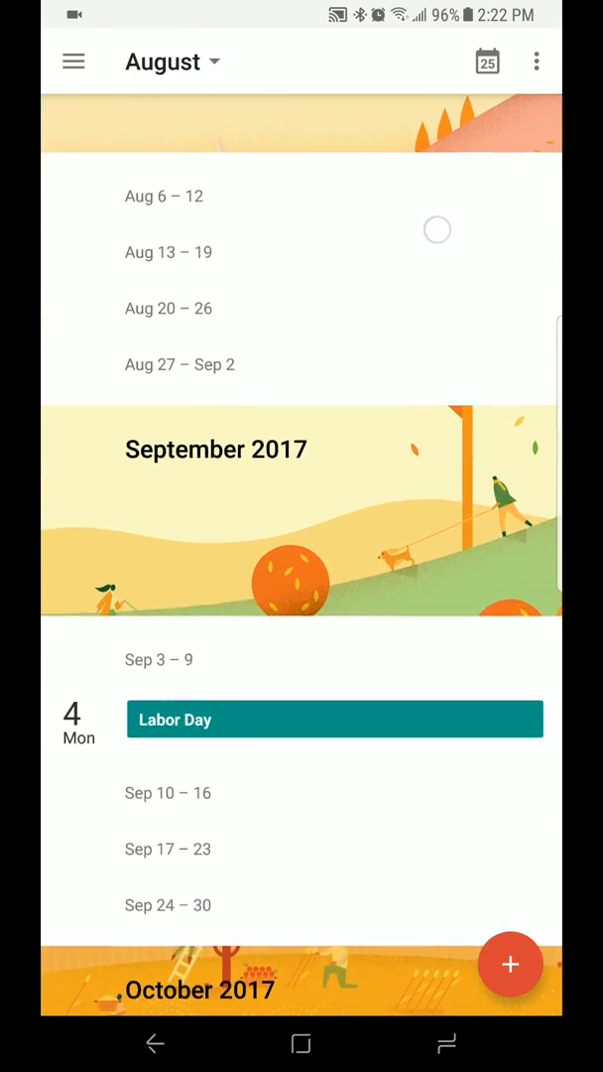
scroll("up", 3)
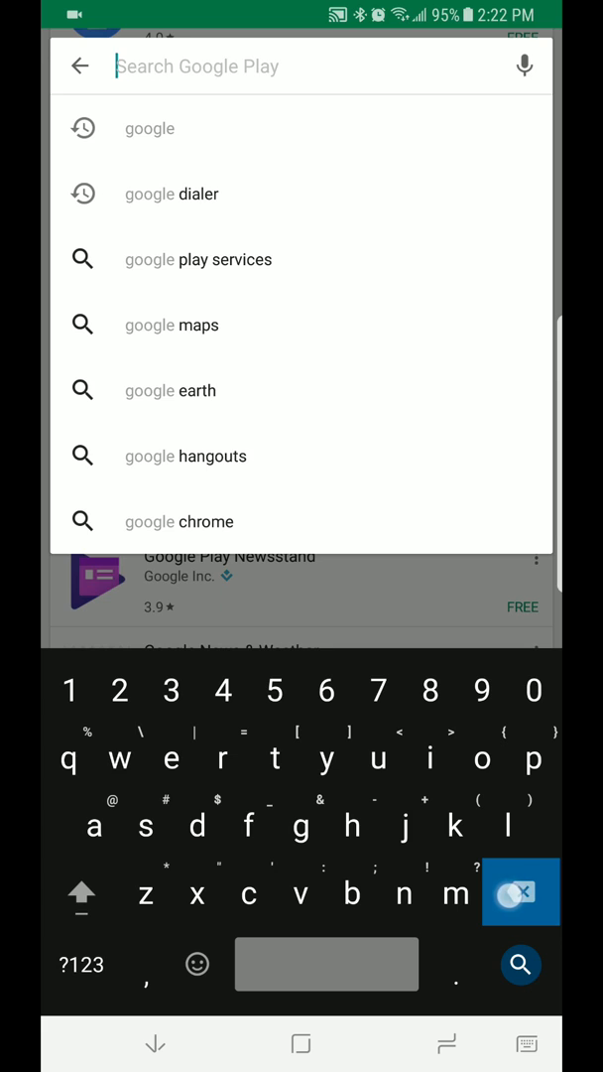
- Search Play Store for 'pixel widget', preview Pixel Pill Widget's screenshots, then reopen the Keep checklist
type("pixel widget")
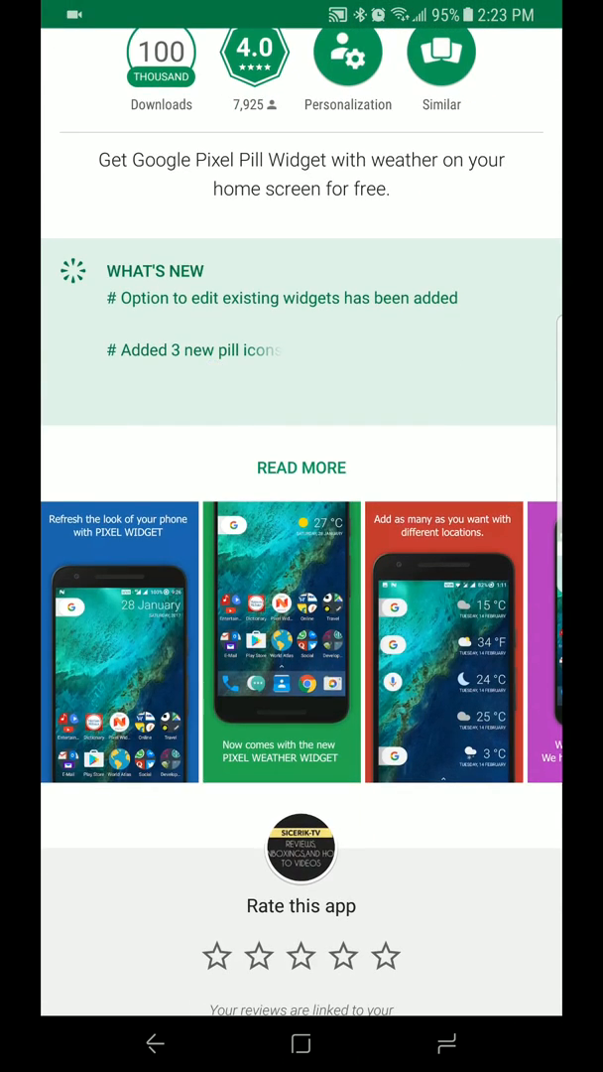
scroll("left", 3)
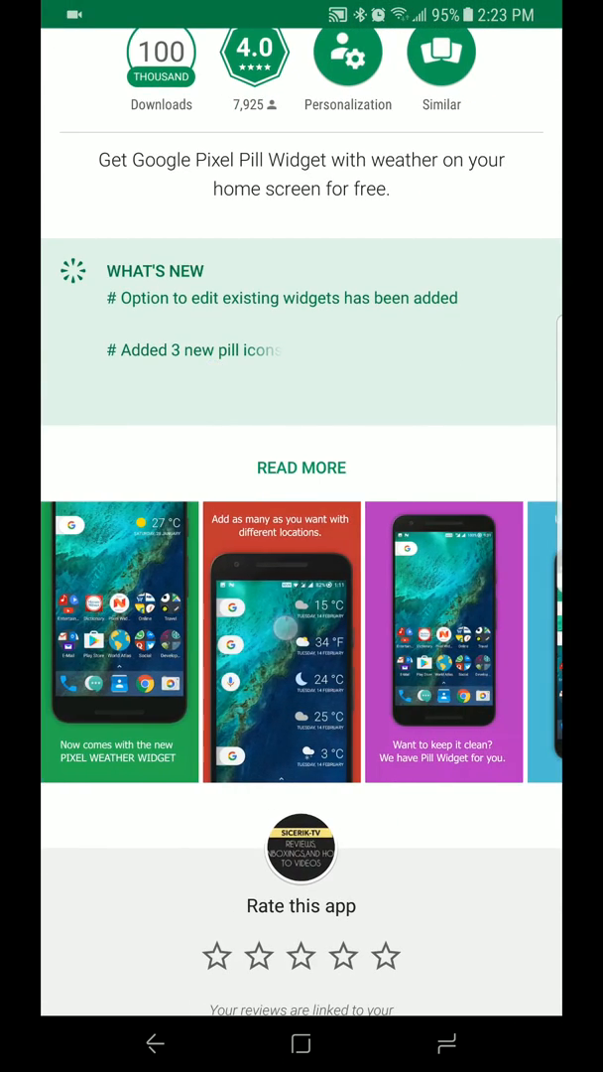
left_click(282, 642)
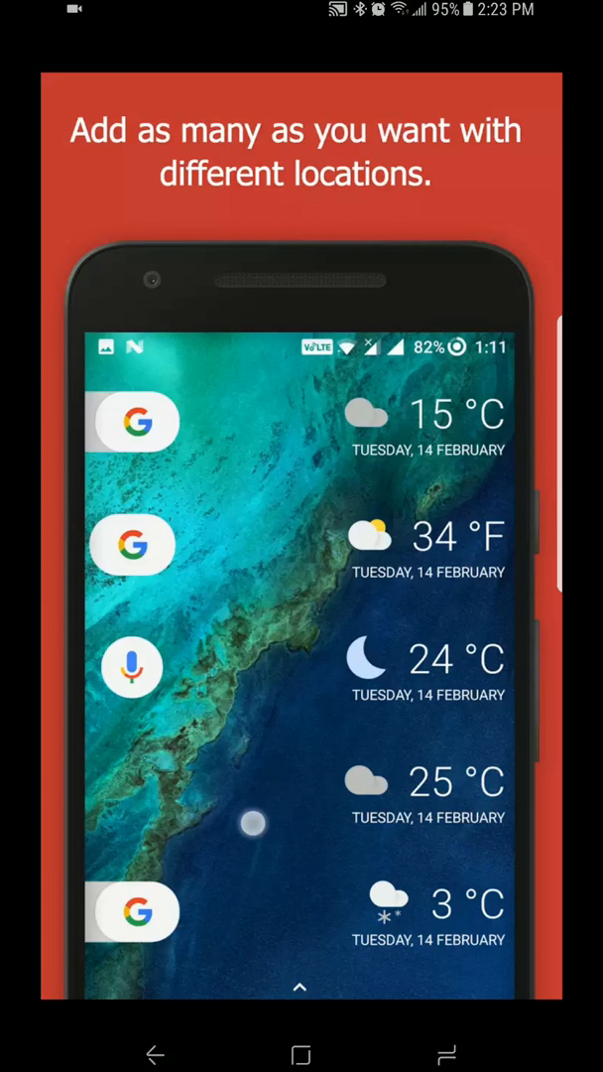
scroll("down", 3)
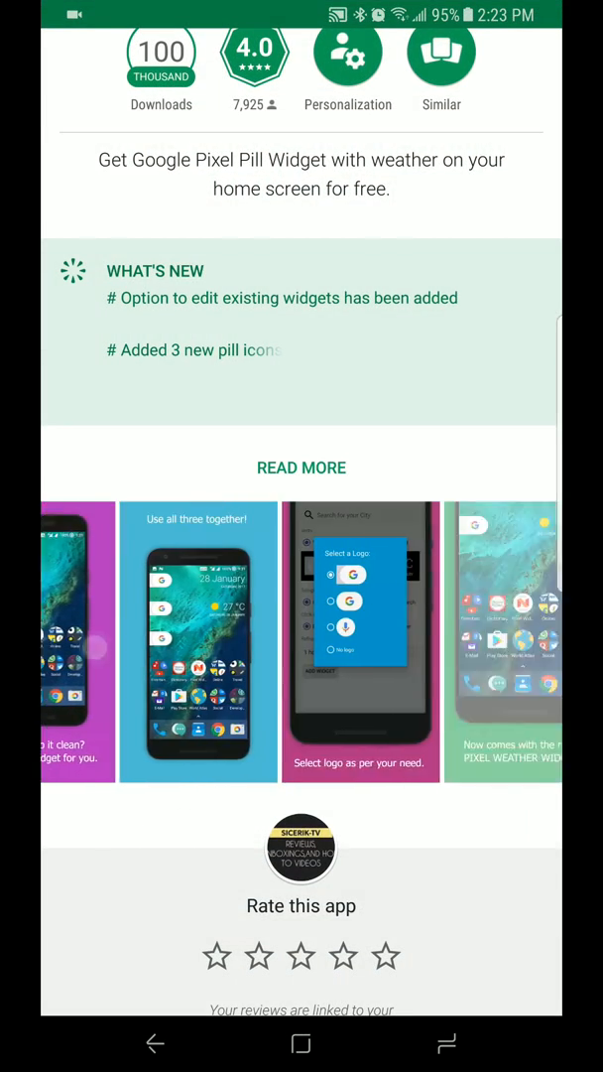
left_click(198, 643)
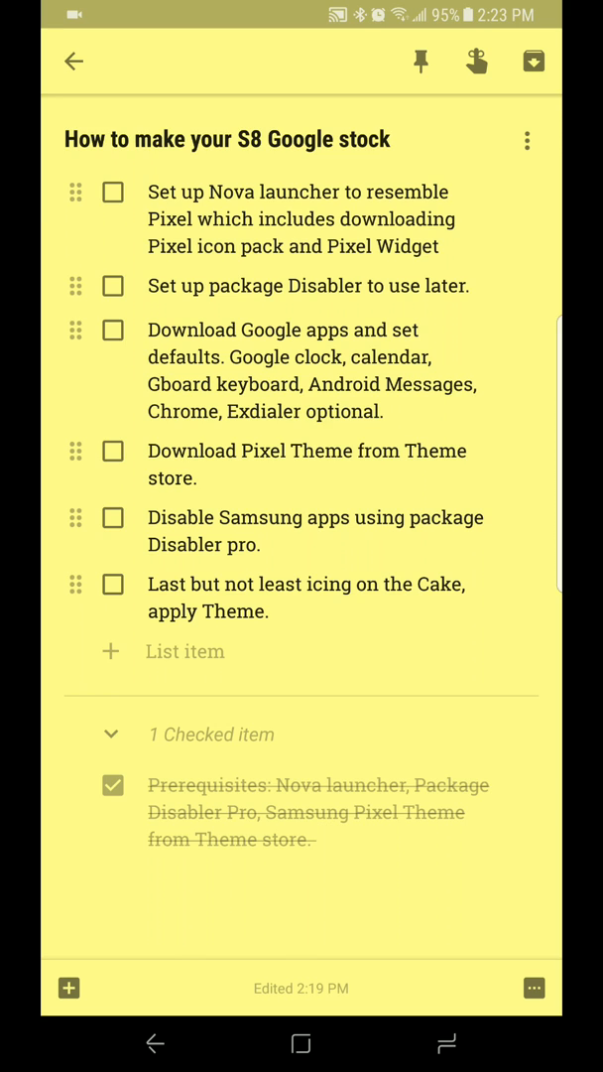
- Go home from the Keep checklist and relaunch Play Store on the 'pixel widget' search
left_click(113, 192)
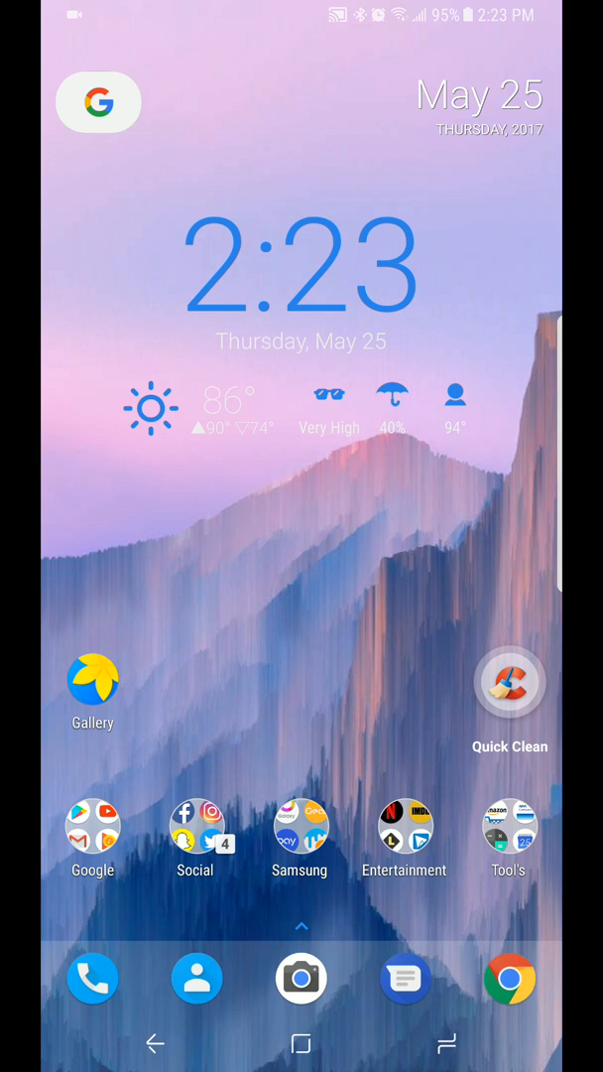
left_click(93, 838)
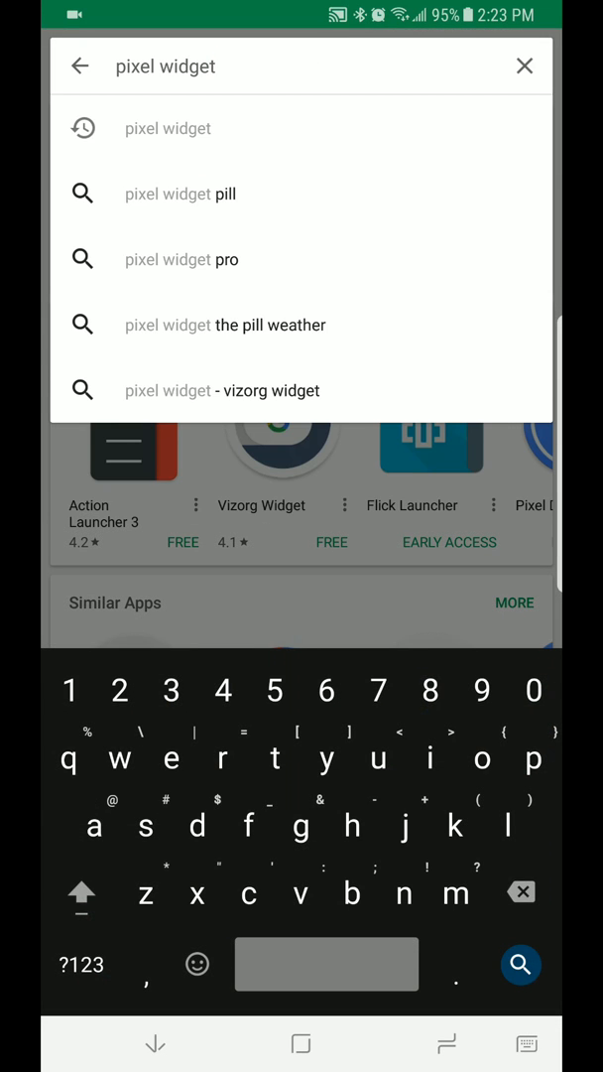
- Scroll through Google Inc.'s Play Store app list and open Android Messages
left_click(524, 67)
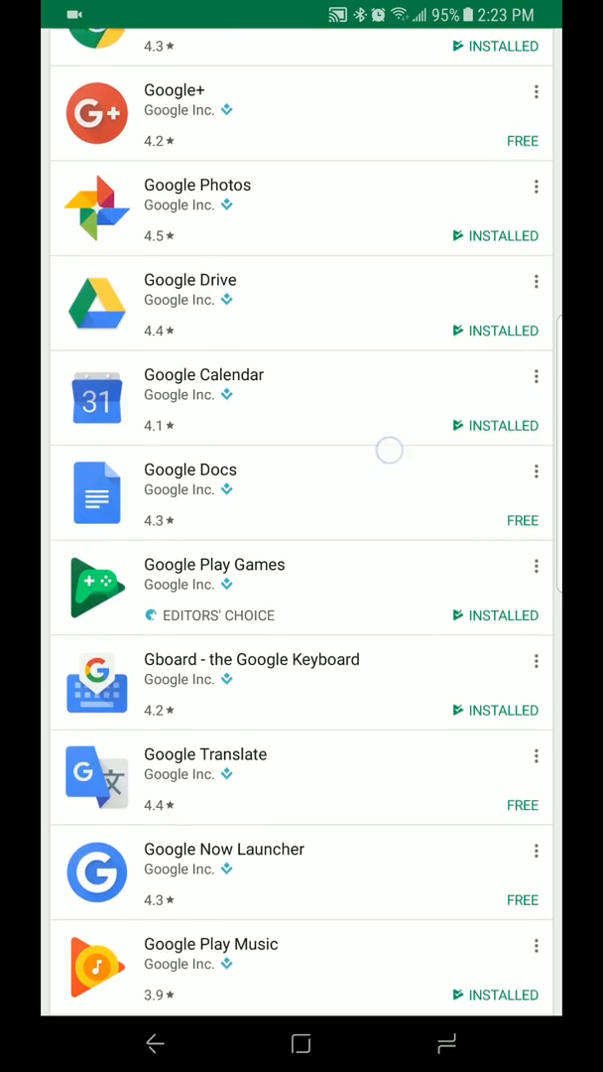
scroll("down", 3)
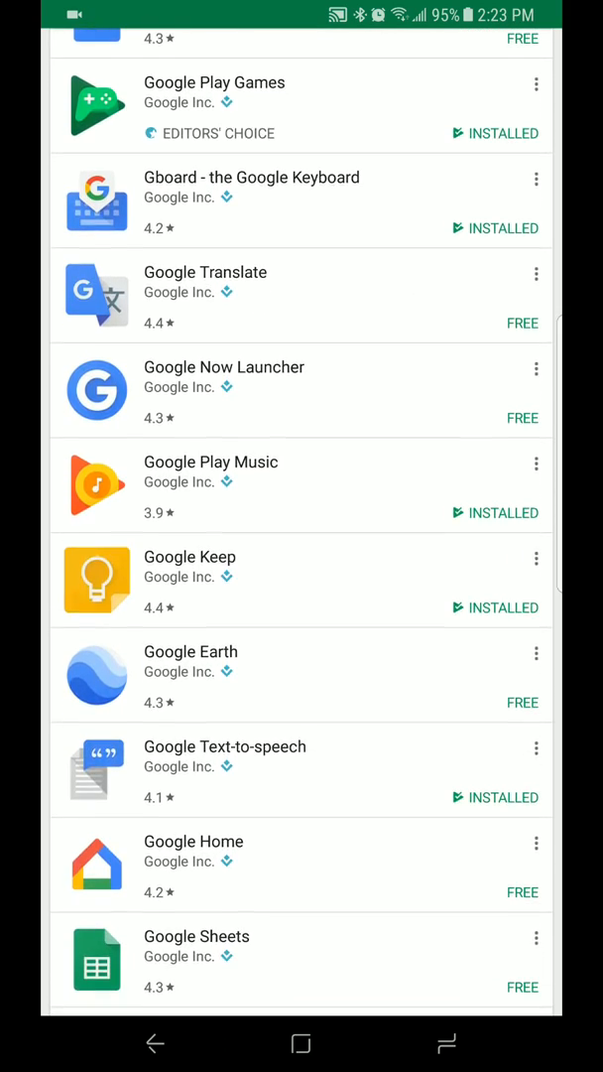
scroll("down", 3)
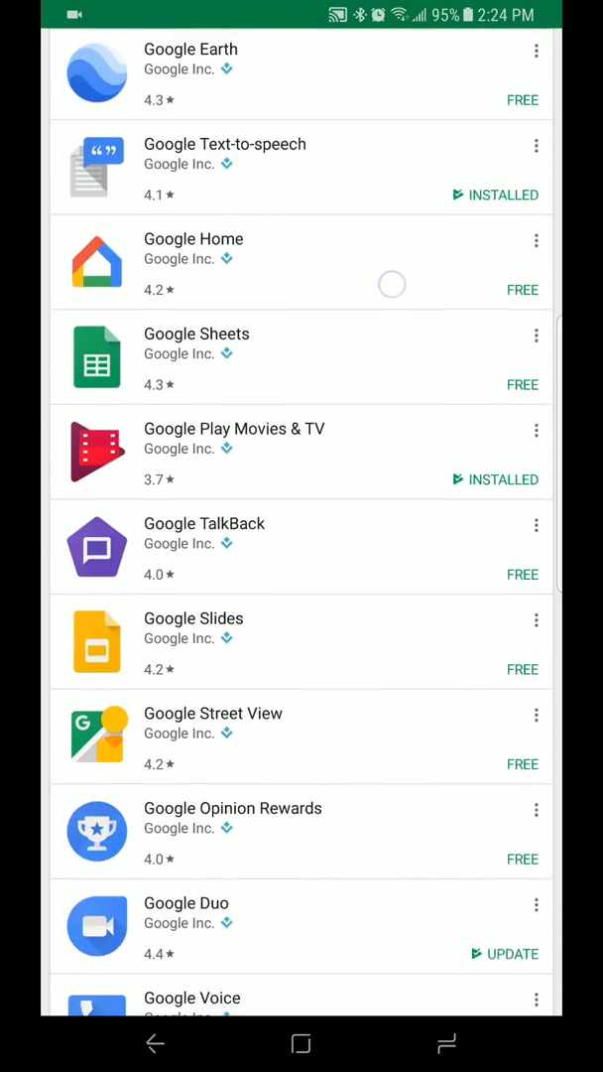
scroll("down", 3)
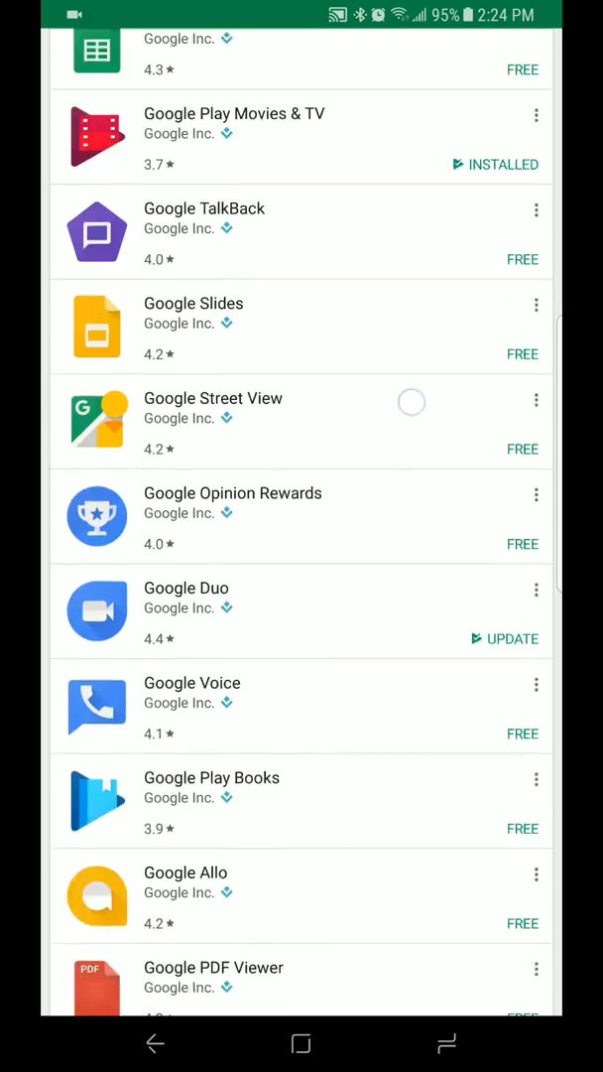
scroll("down", 3)
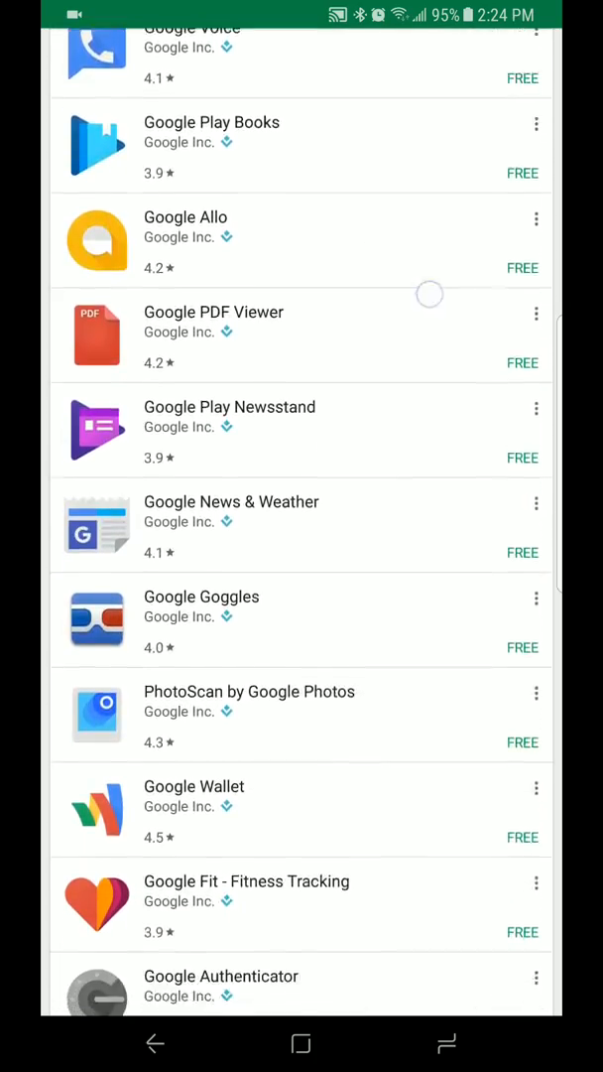
scroll("down", 3)
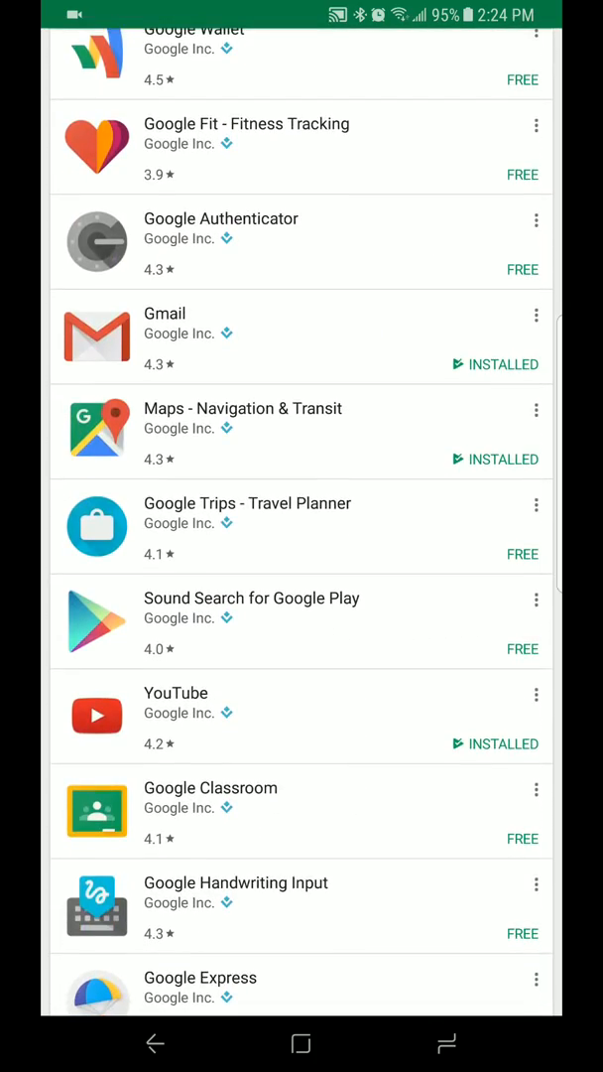
scroll("down", 3)
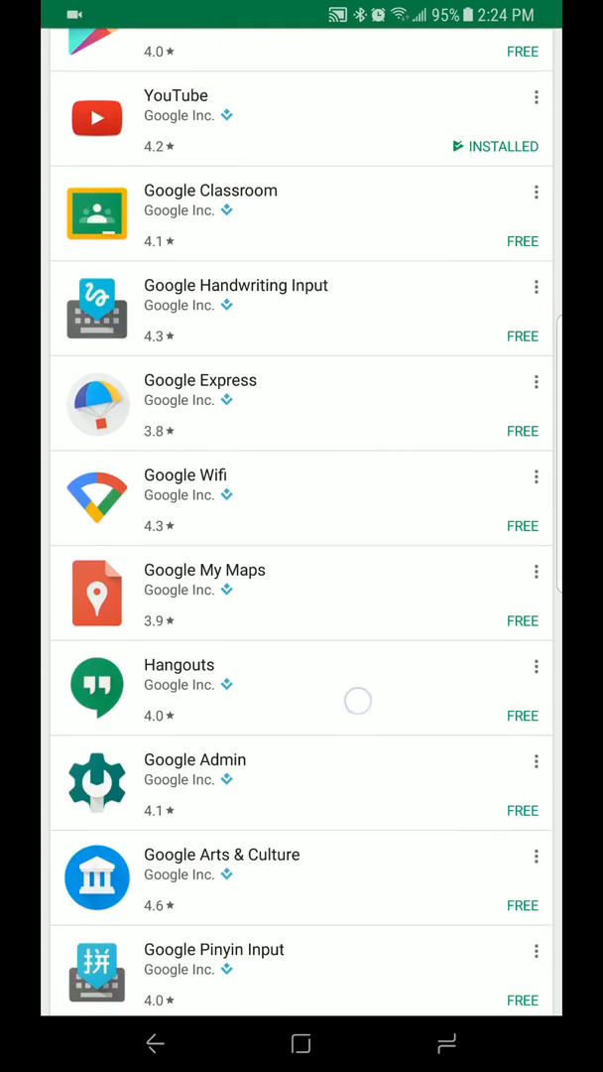
scroll("down", 3)
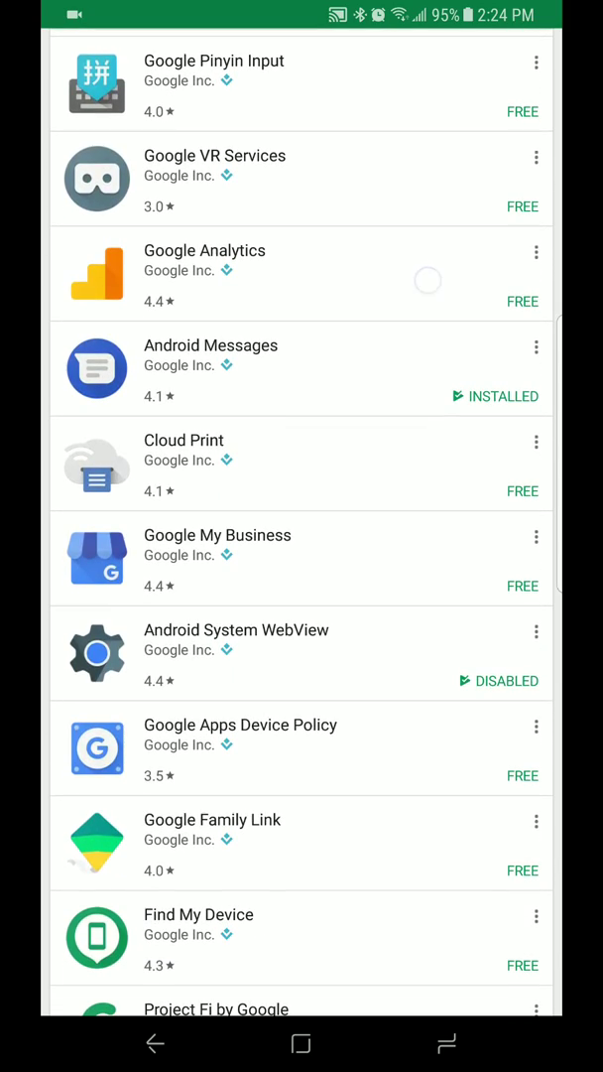
left_click(210, 345)
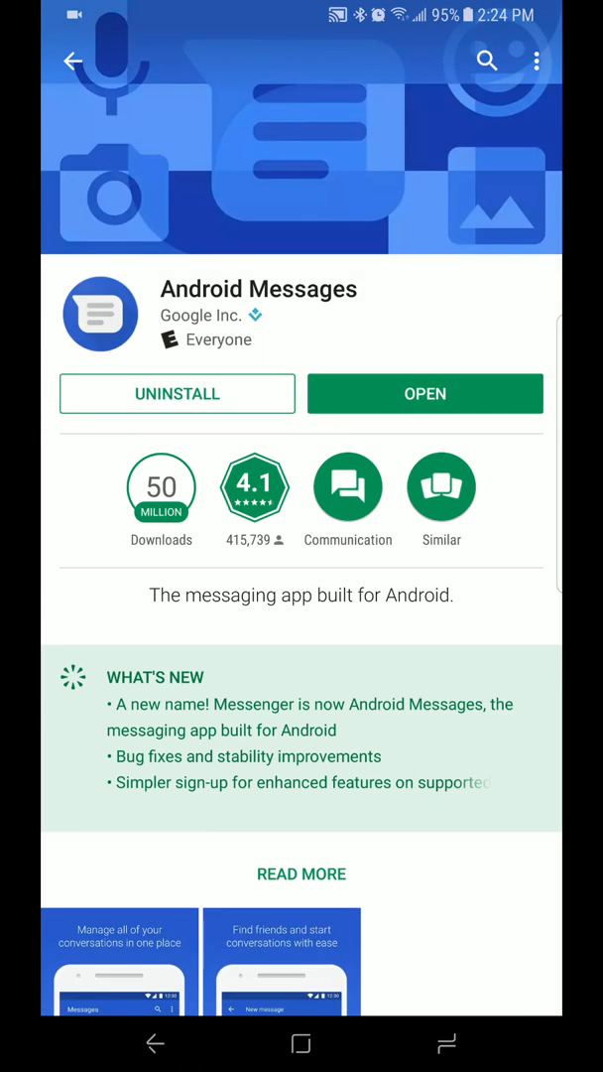
- Preview Android Messages' screenshots full-size, then go back to the Google apps list
scroll("down", 3)
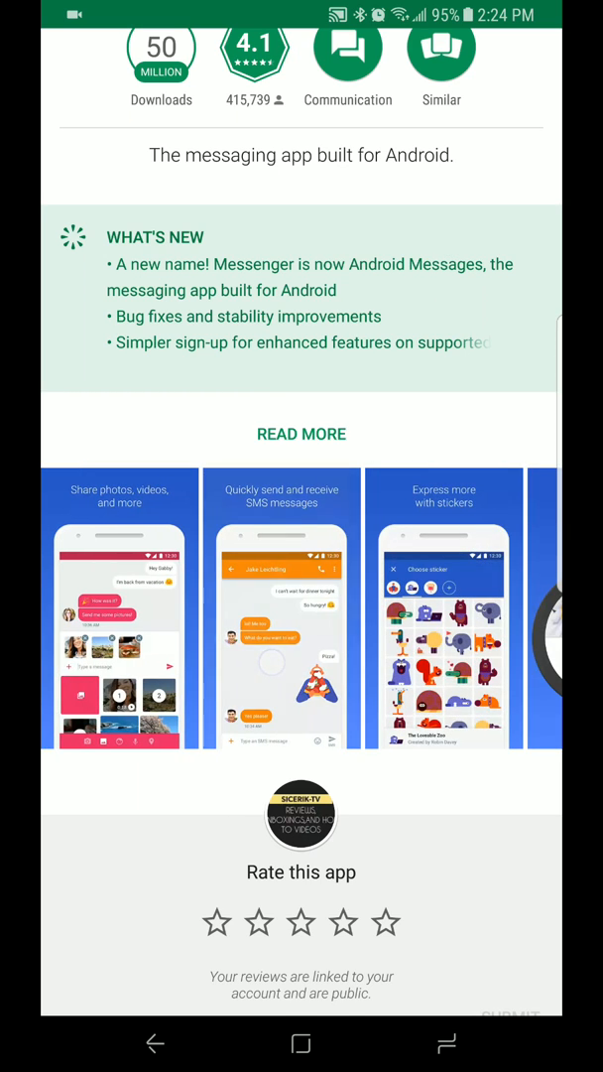
left_click(282, 610)
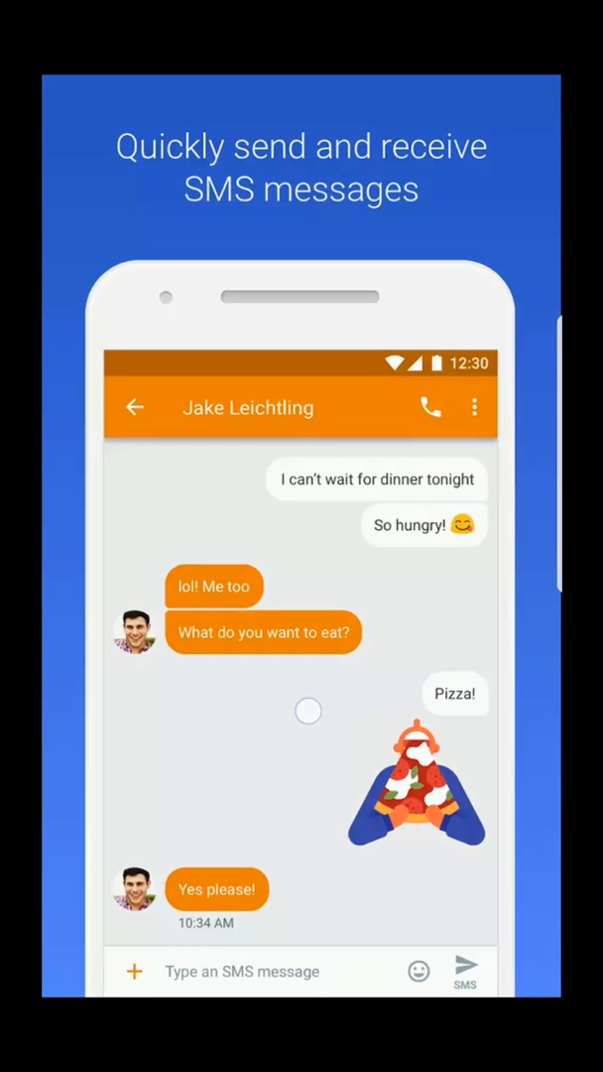
scroll("left", 3)
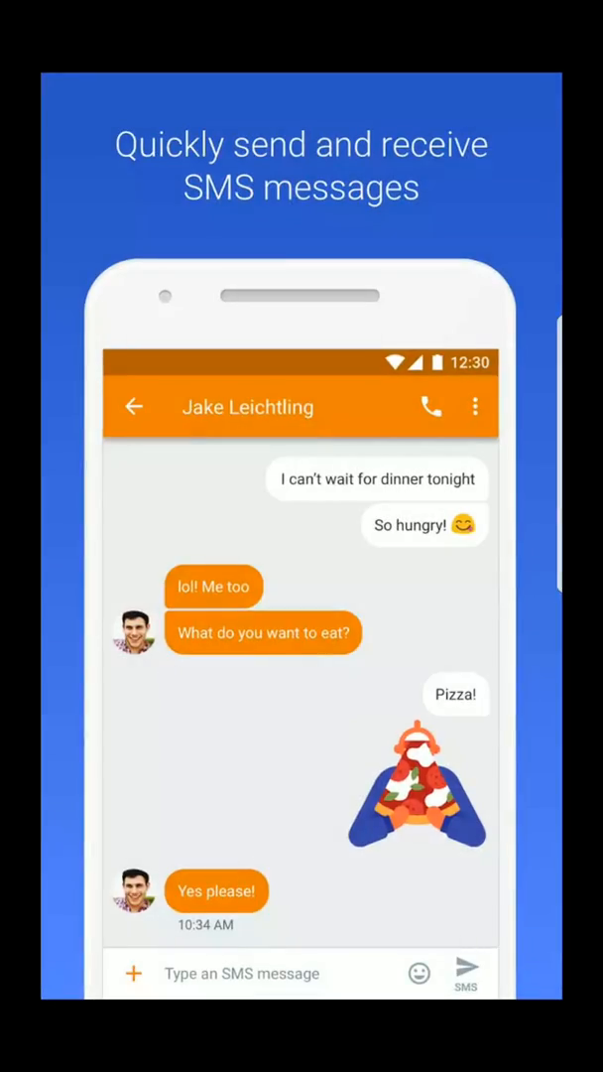
scroll("left", 3)
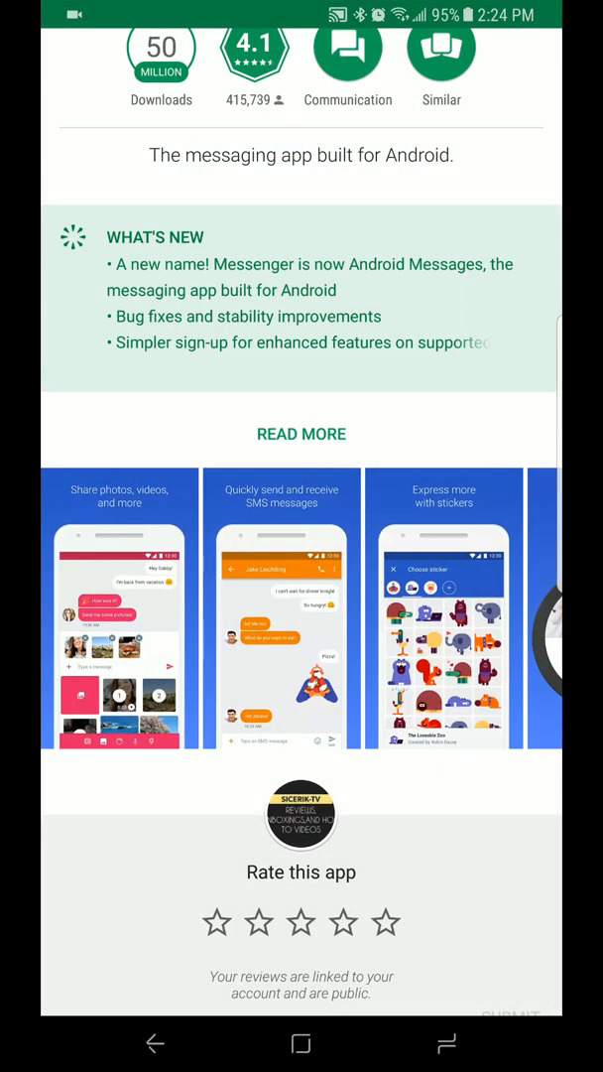
scroll("down", 3)
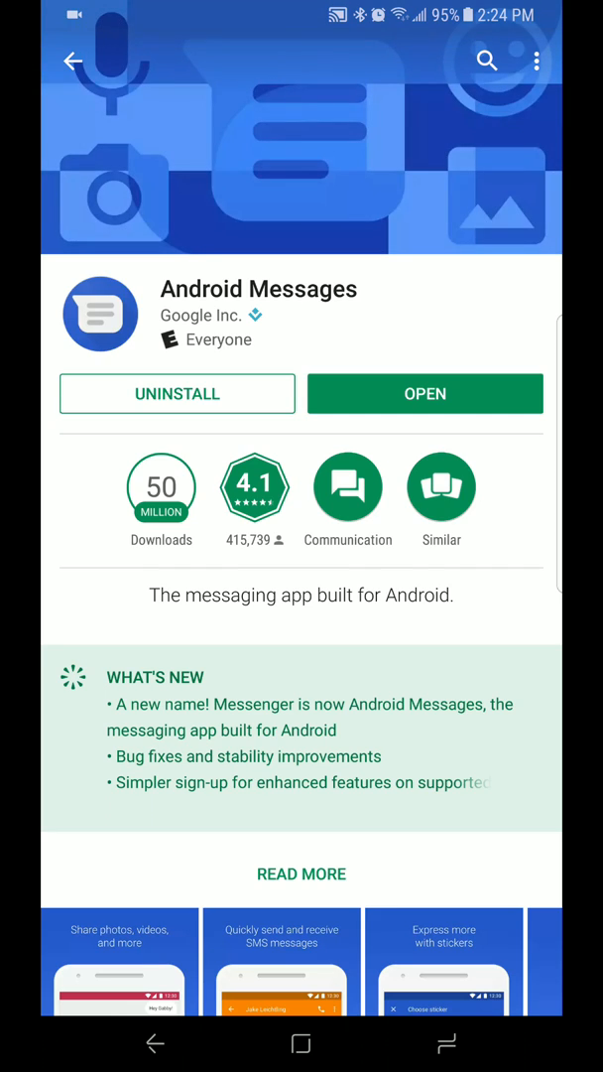
left_click(72, 61)
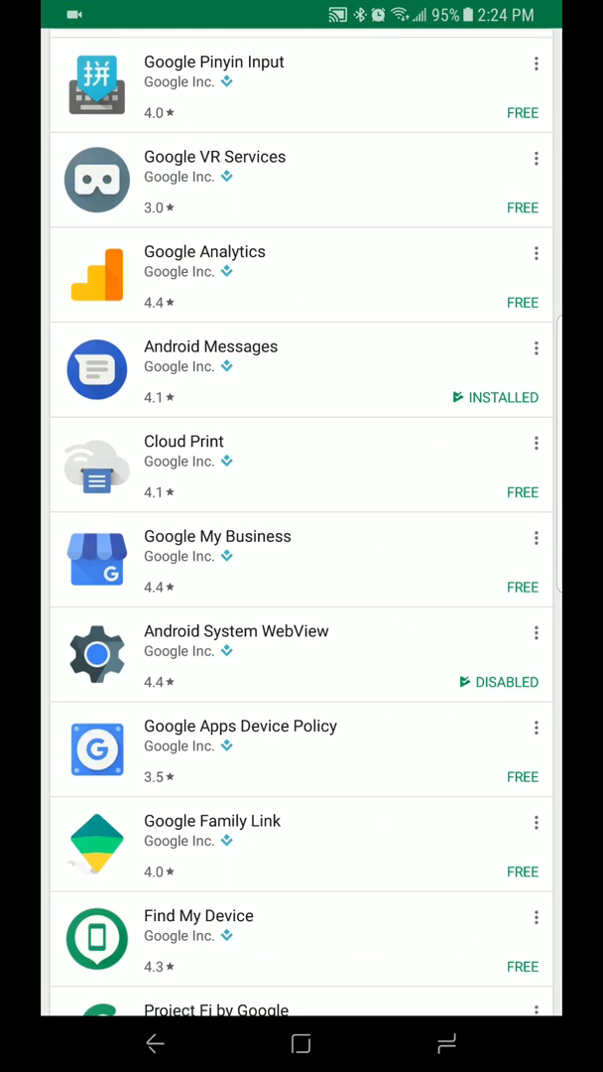
- Scroll further through the Google Inc. results, then start a new 'google' store search
scroll("down", 3)
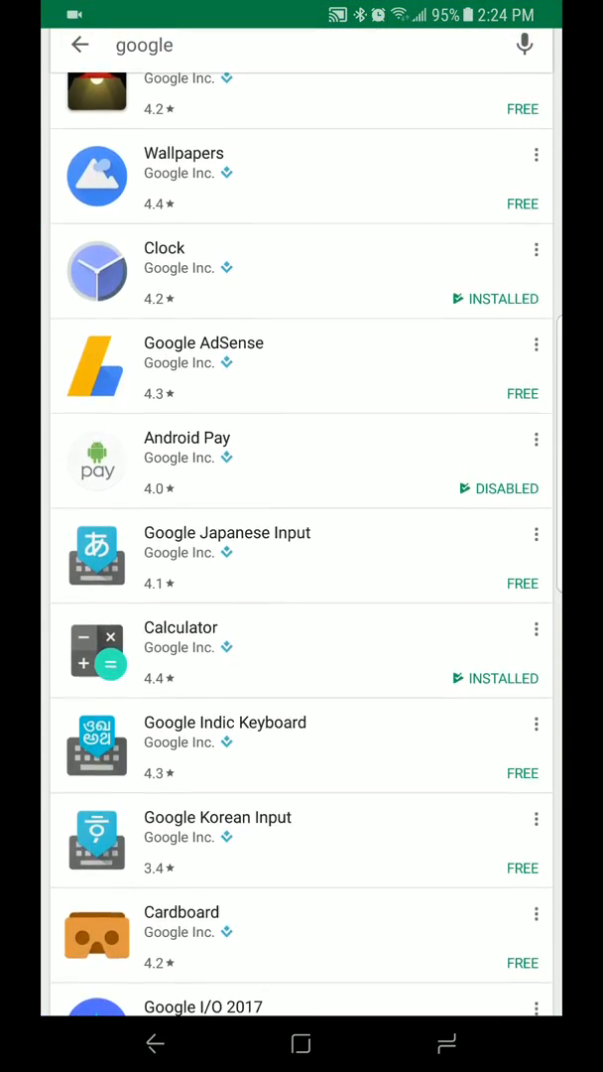
left_click(180, 627)
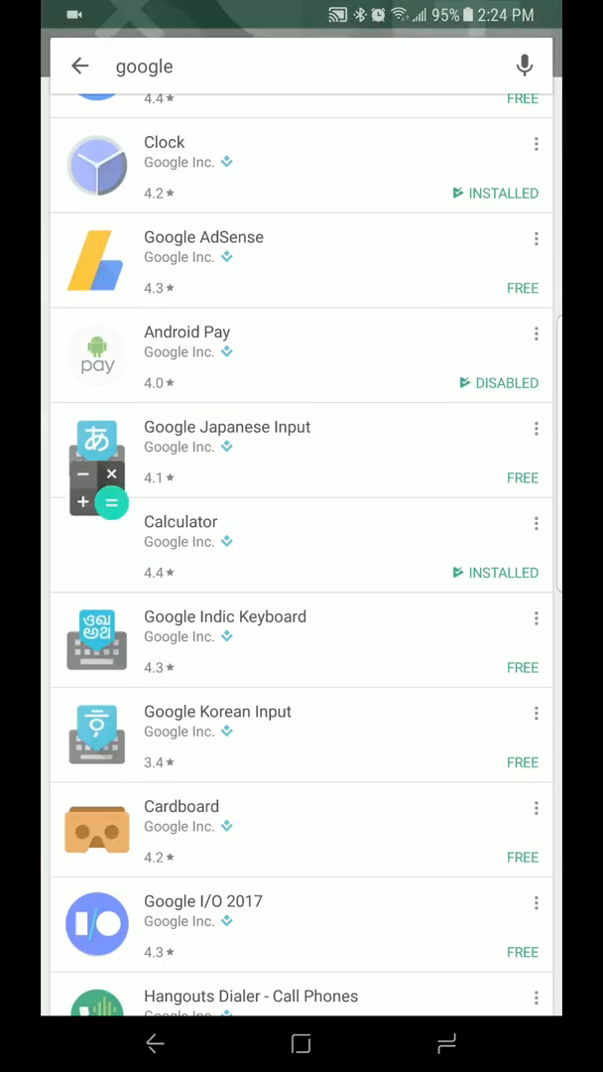
scroll("down", 3)
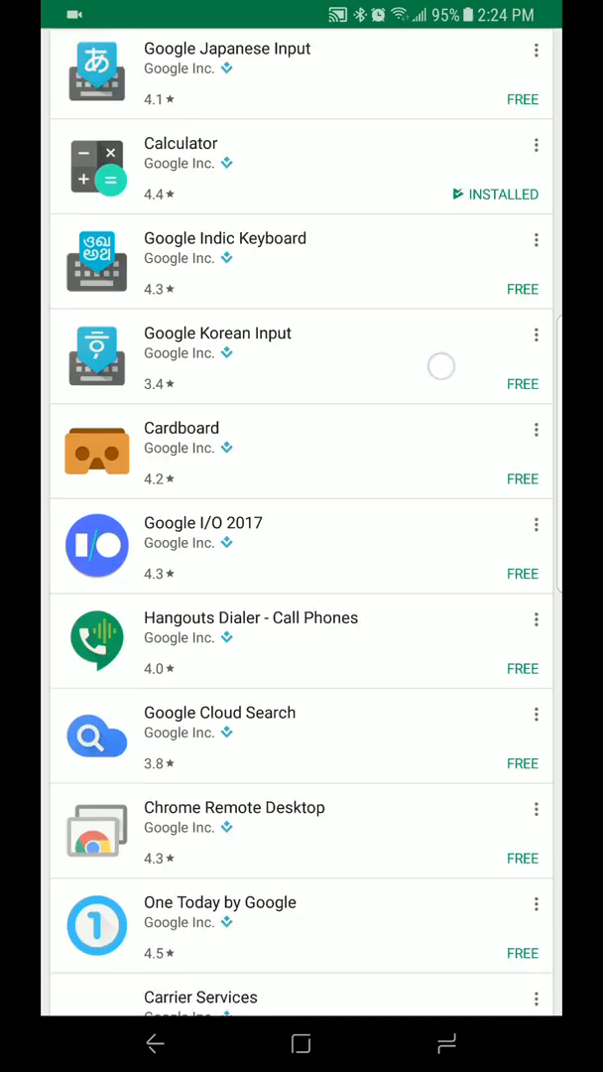
scroll("down", 3)
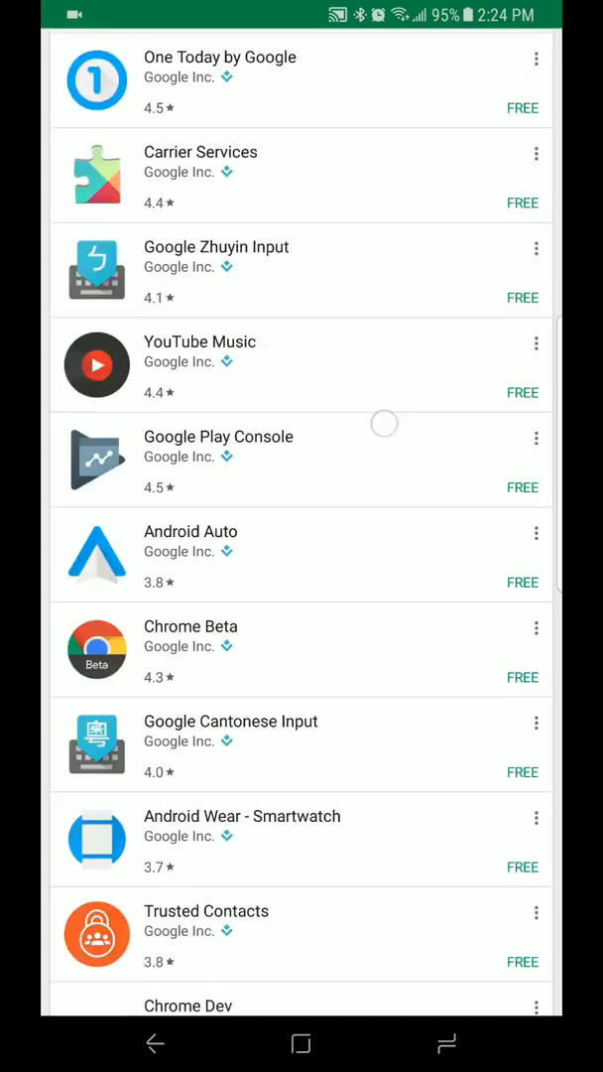
scroll("down", 3)
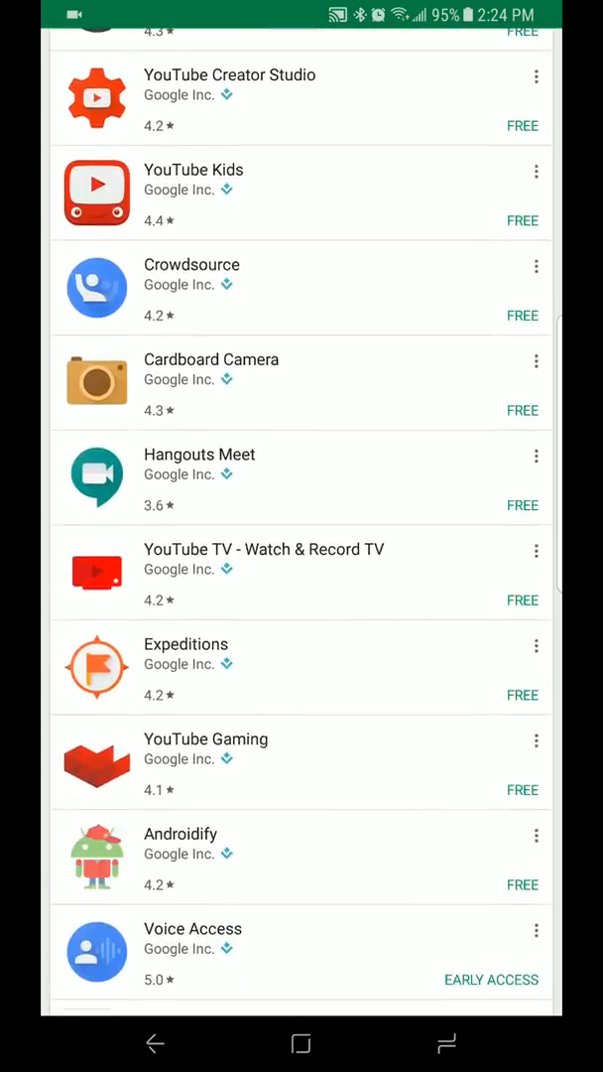
scroll("down", 3)
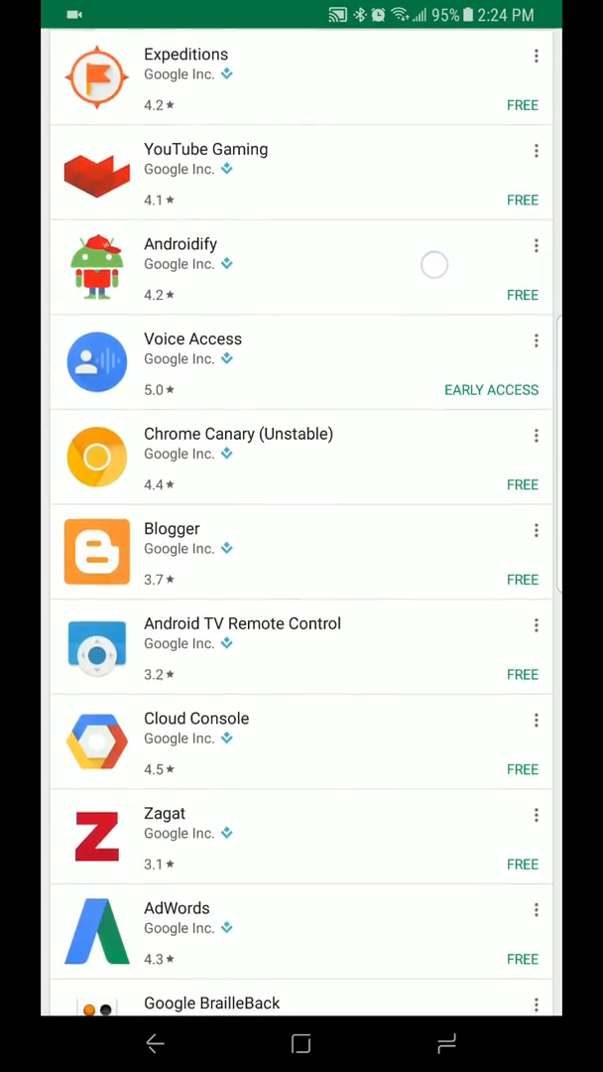
type("google")
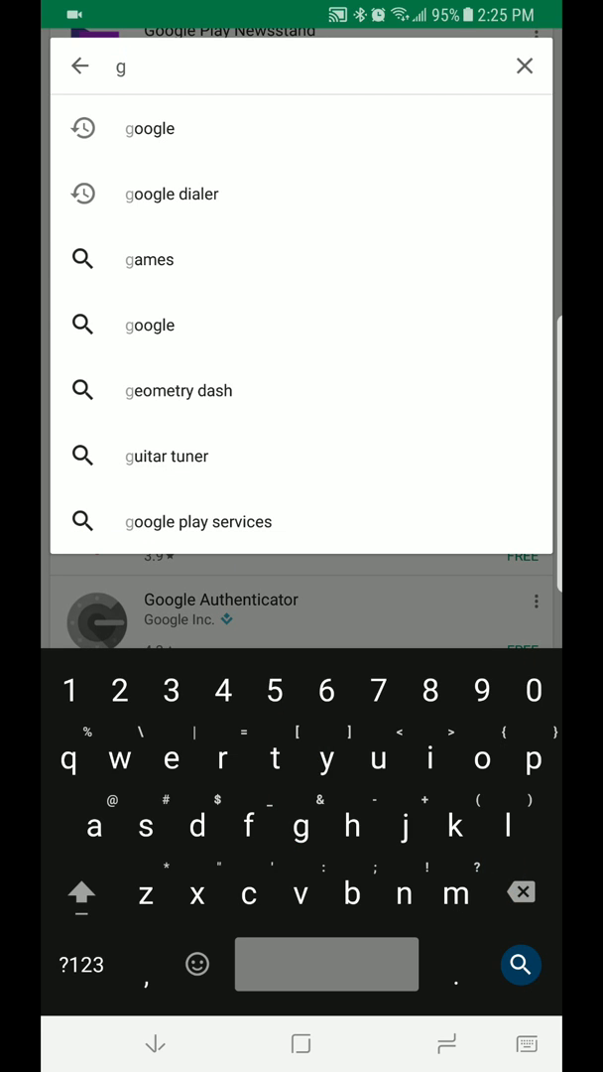
- Search Play Store for 'board' and confirm Gboard and Google Calendar are already installed
type("board")
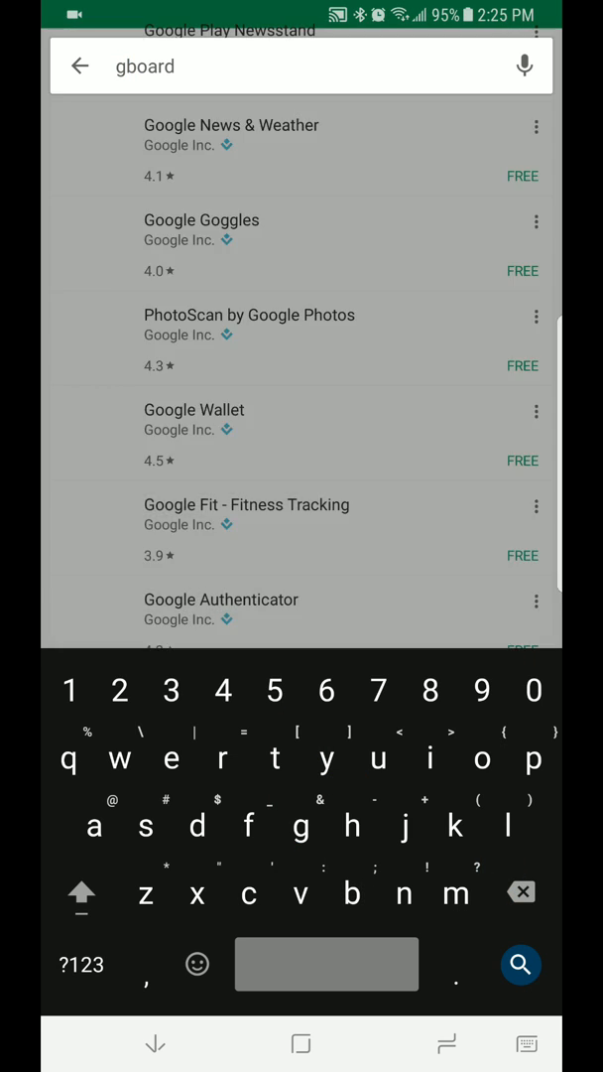
left_click(520, 965)
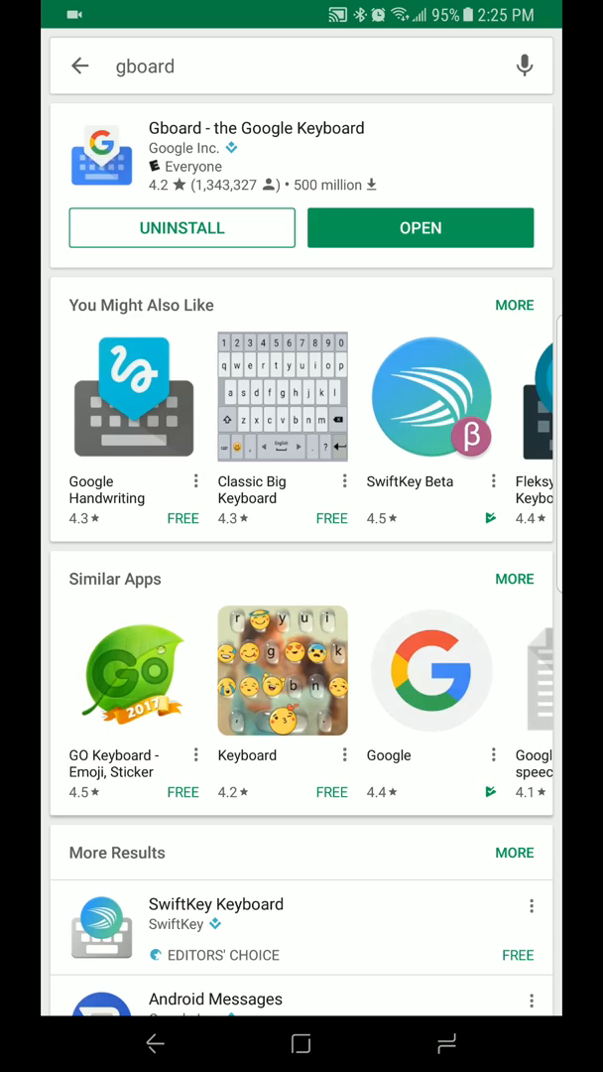
scroll("down", 3)
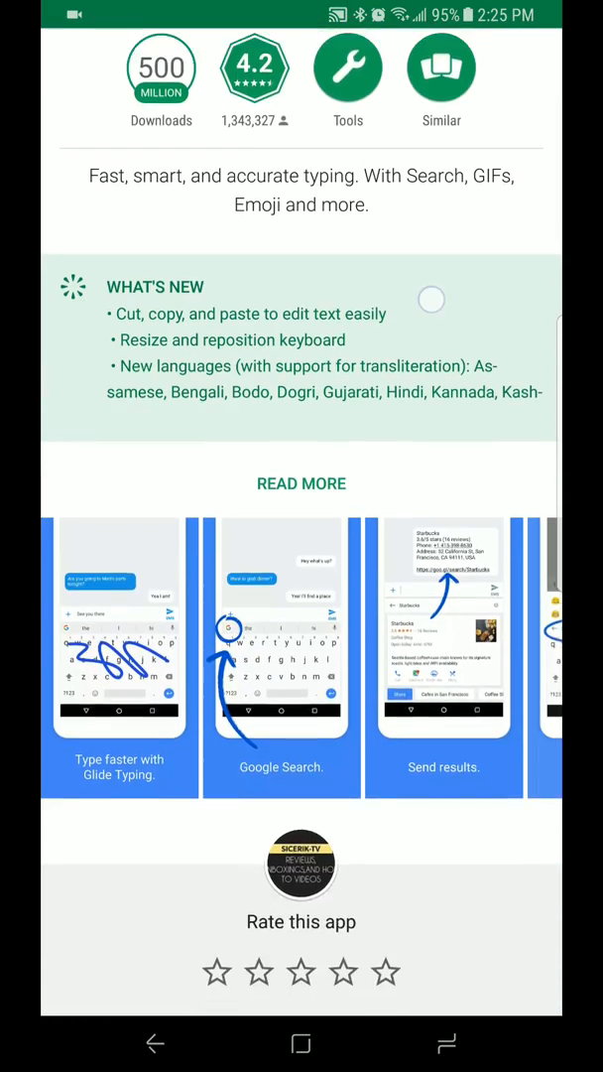
scroll("down", 3)
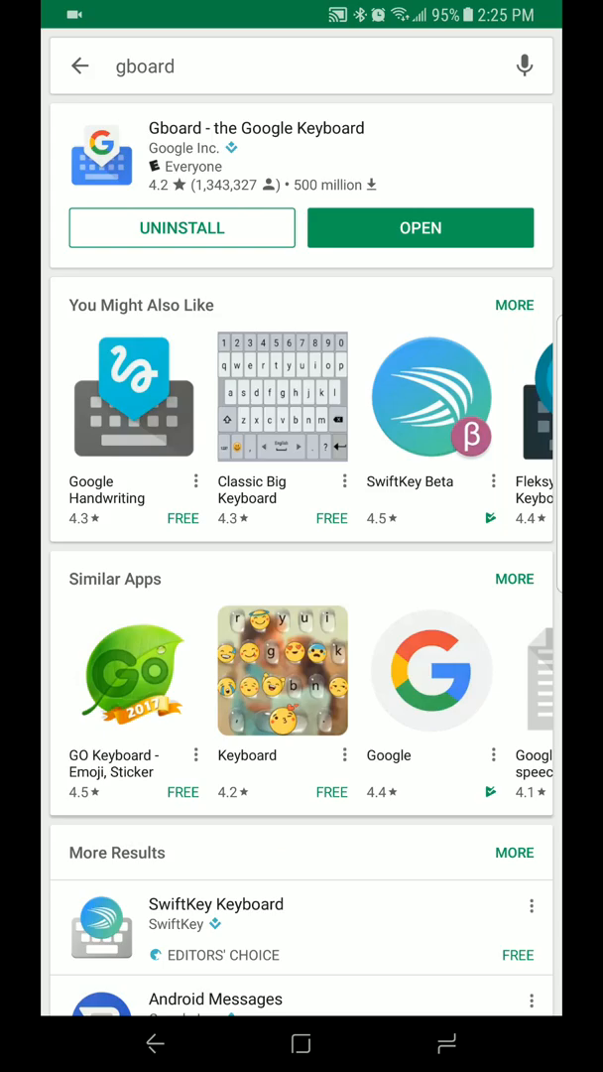
scroll("down", 3)
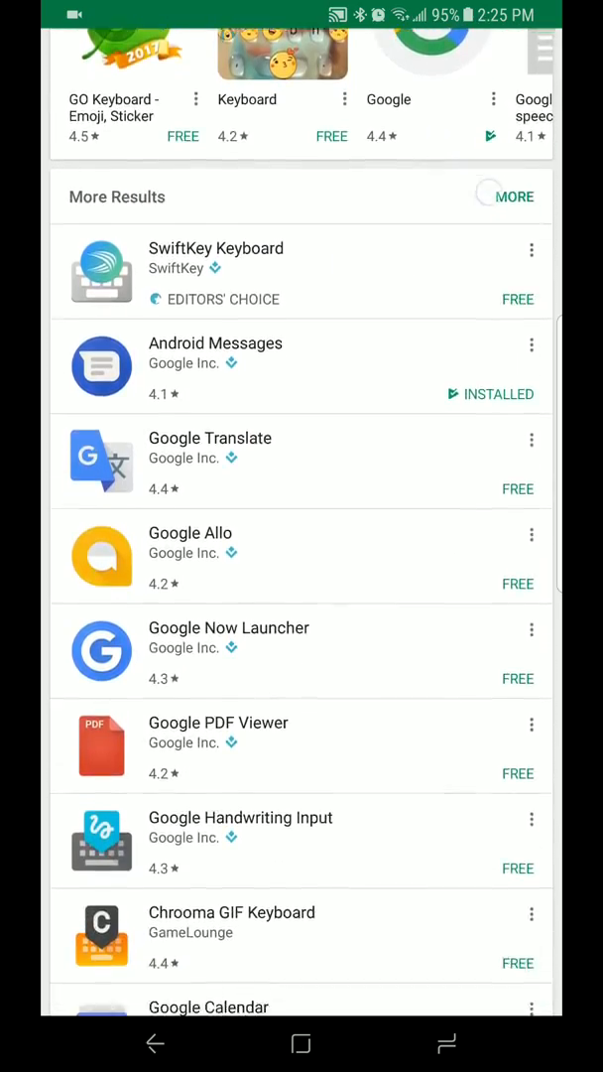
scroll("down", 3)
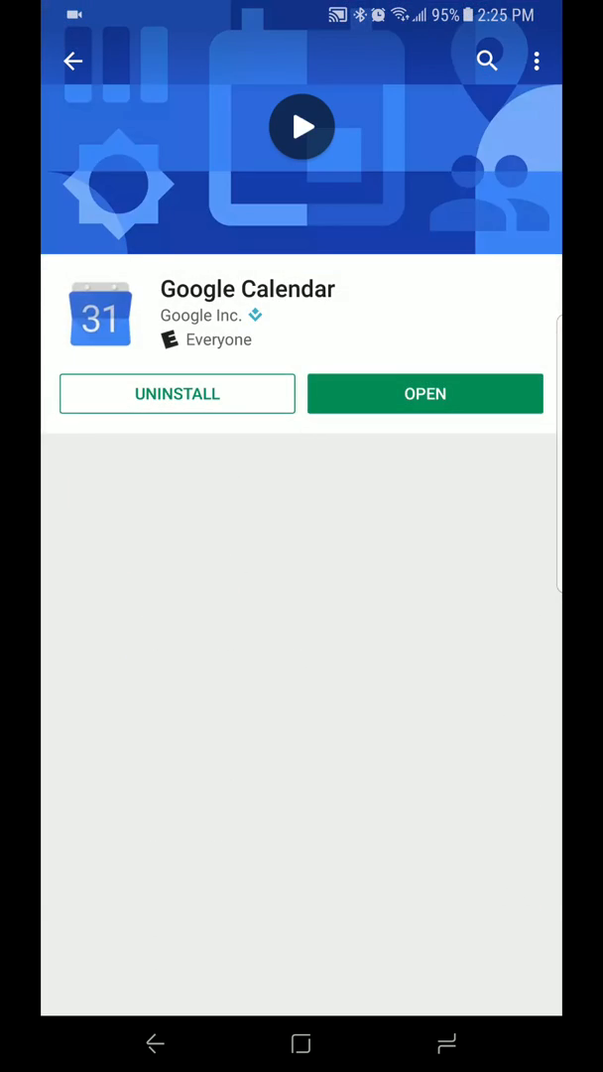
left_click(72, 60)
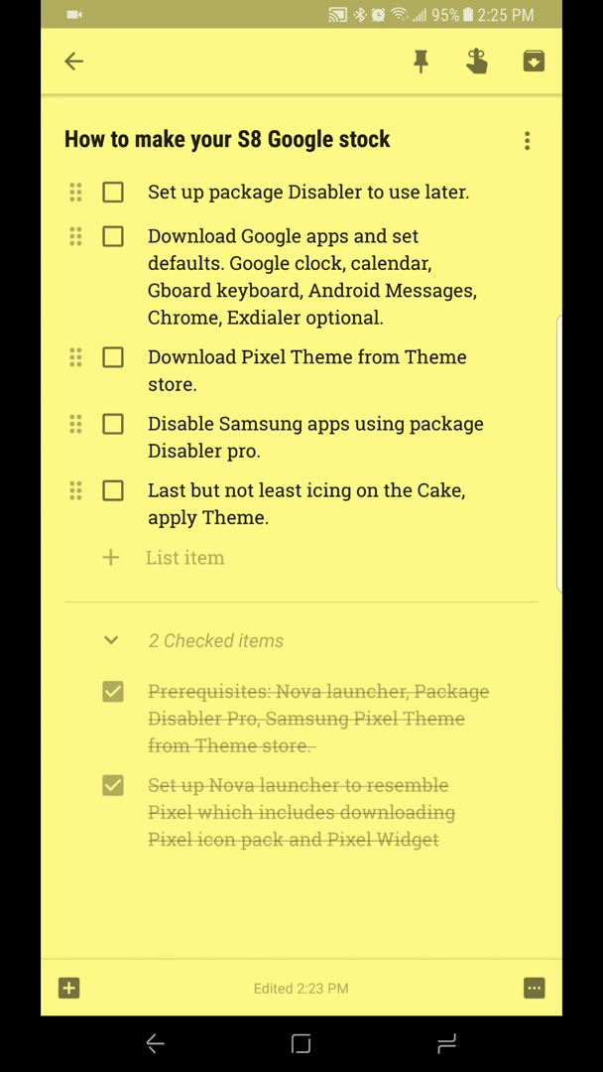
- Search Samsung Themes for Pixel themes and scroll through the theme results
left_click(112, 236)
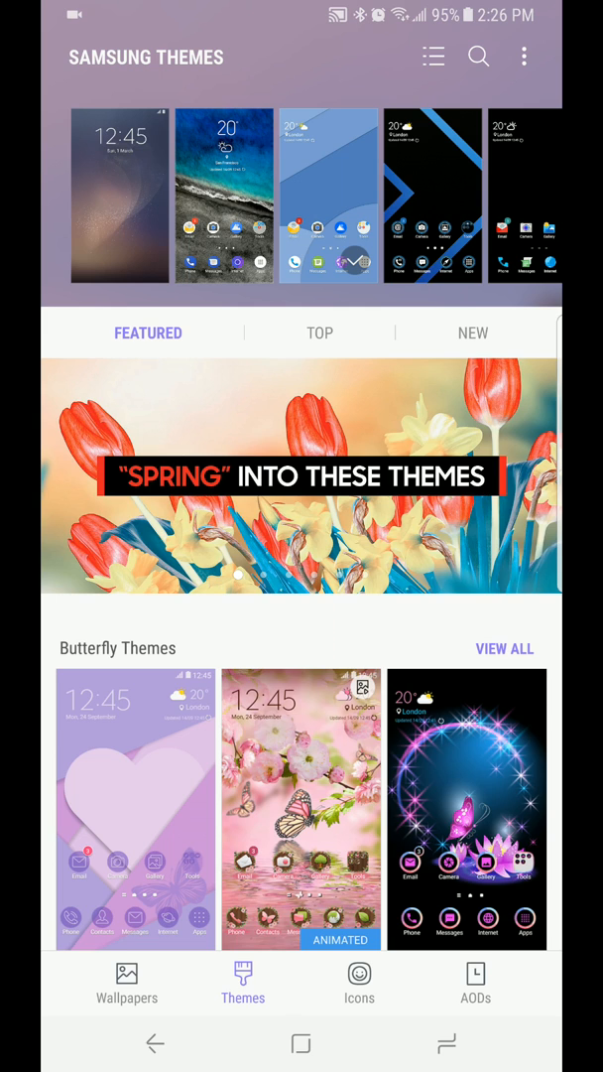
left_click(479, 56)
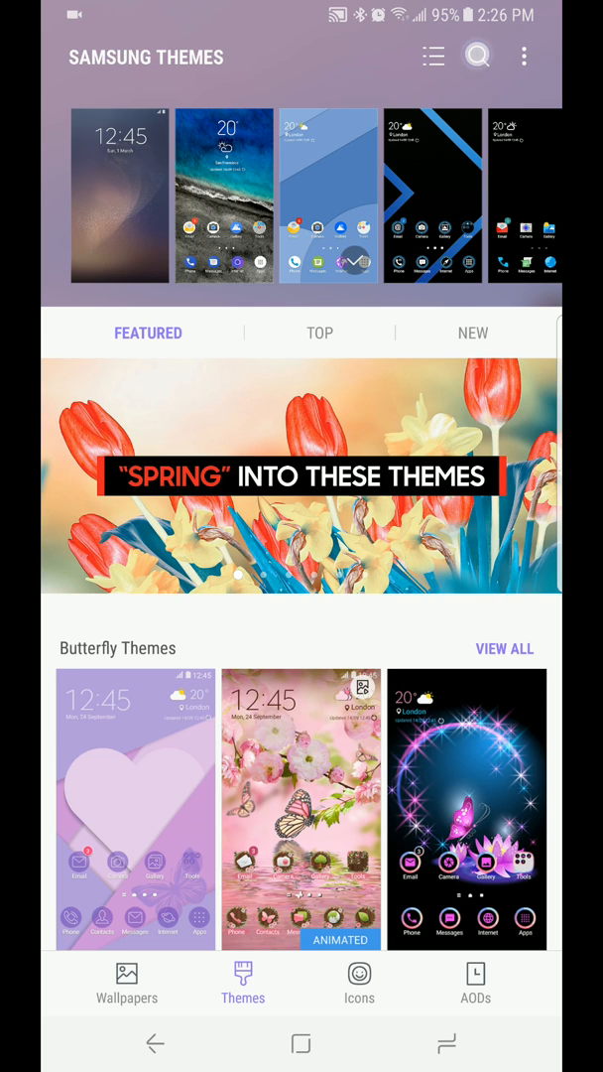
left_click(478, 57)
type("pixel")
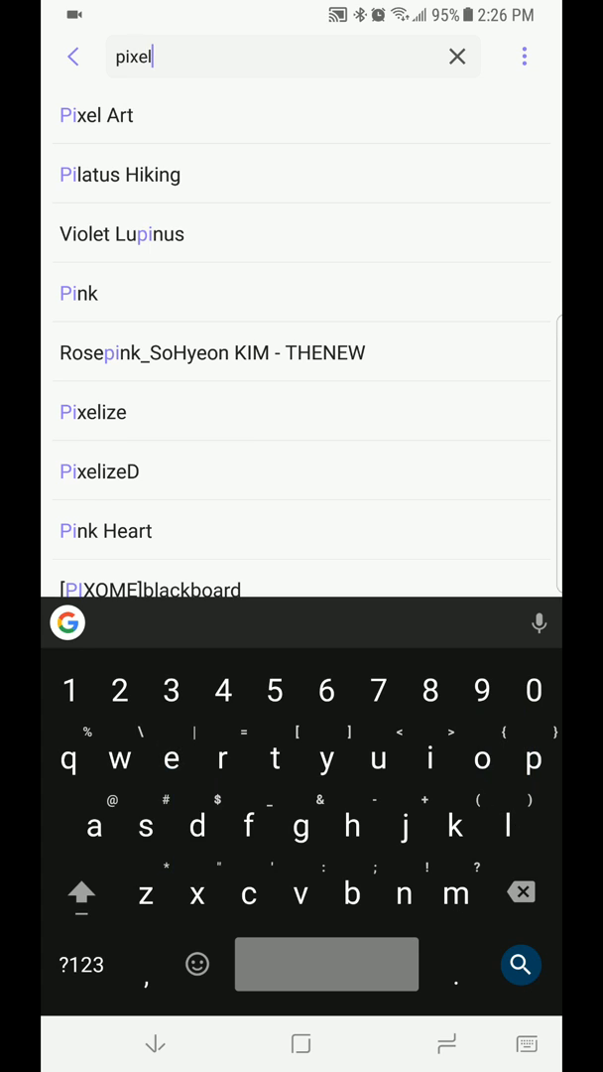
left_click(520, 963)
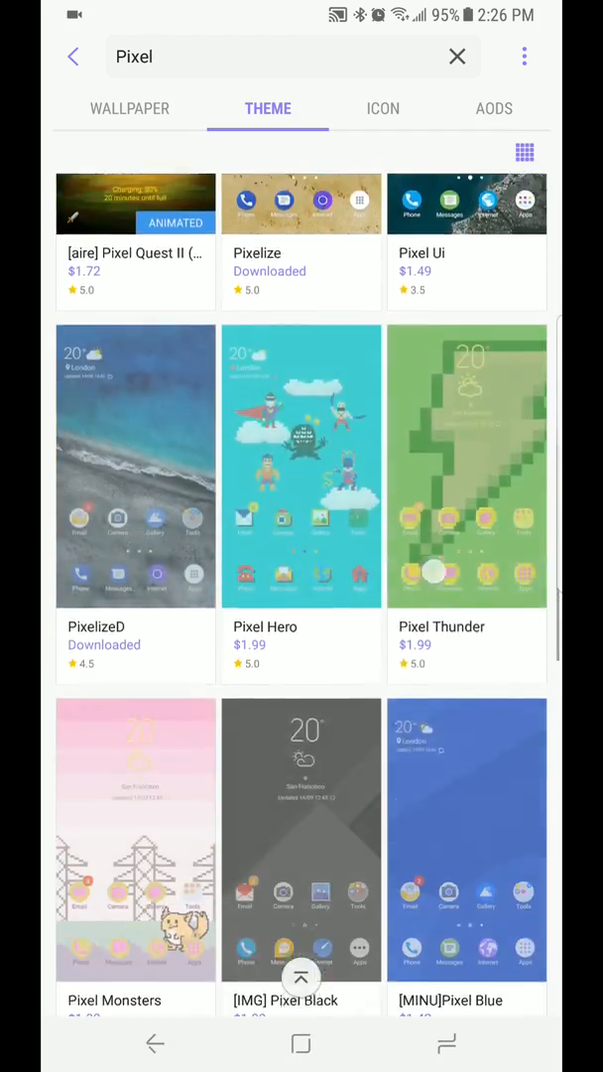
scroll("down", 3)
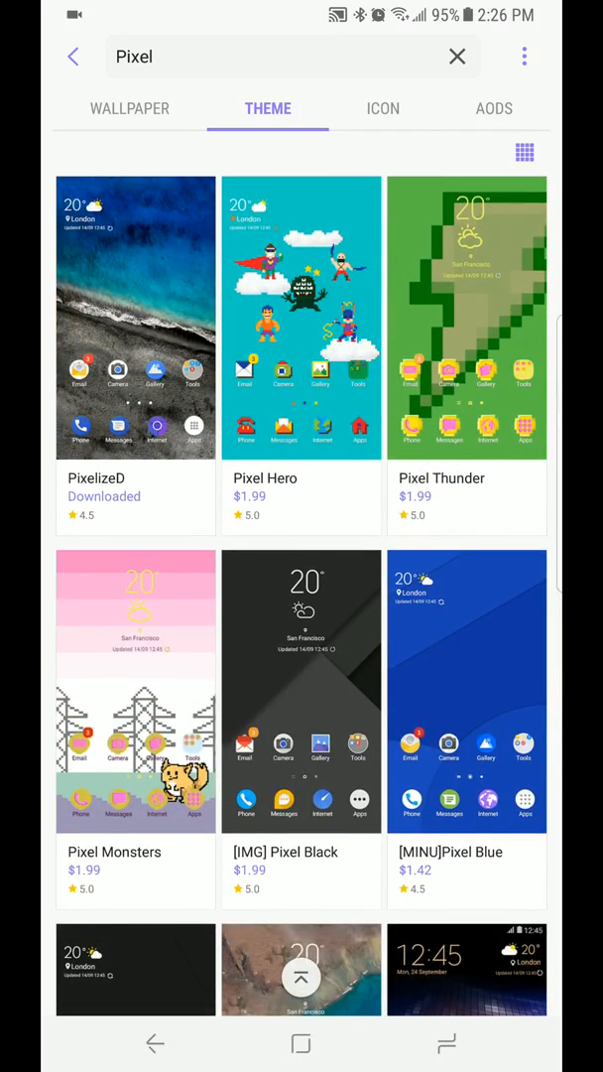
scroll("down", 3)
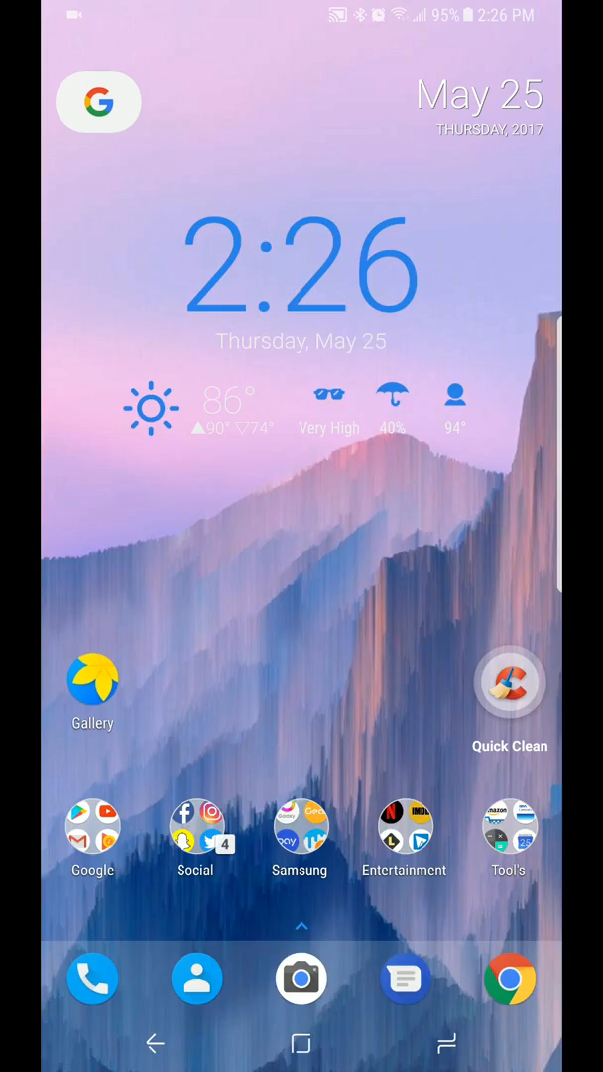
- Check the Google Keep setup checklist, then launch Package Disabler Pro
left_click(301, 1043)
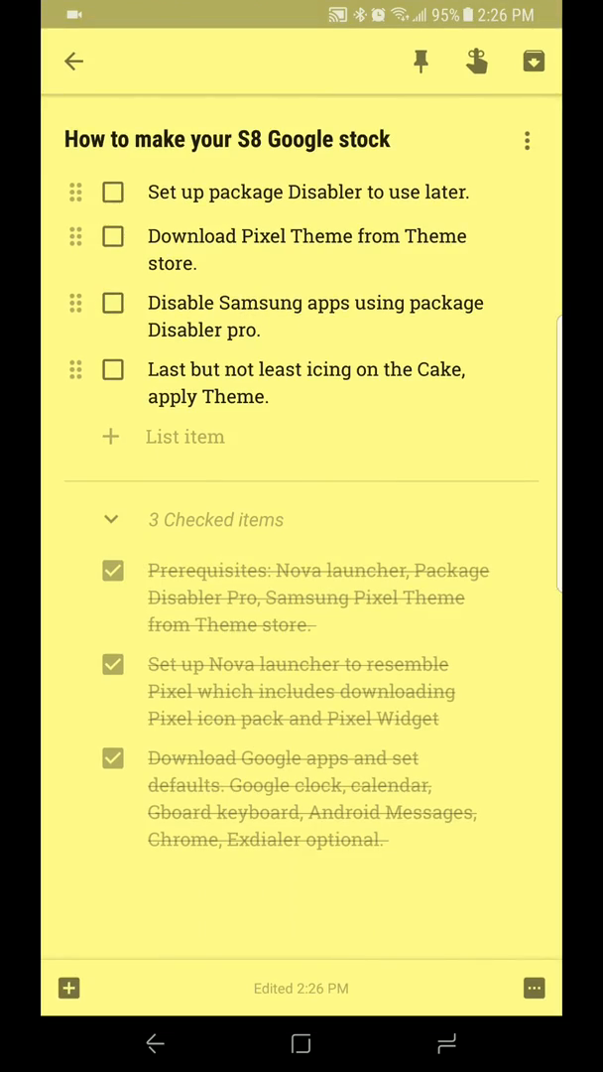
left_click(112, 236)
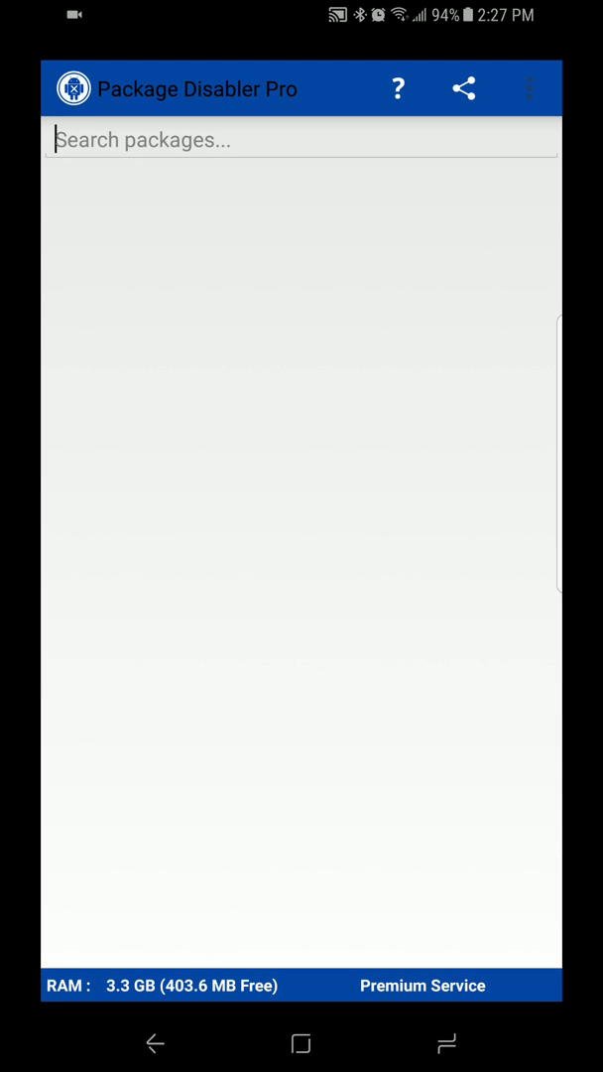
- Scroll the disabled Samsung packages from Bixby through Samsung Internet
left_click(530, 87)
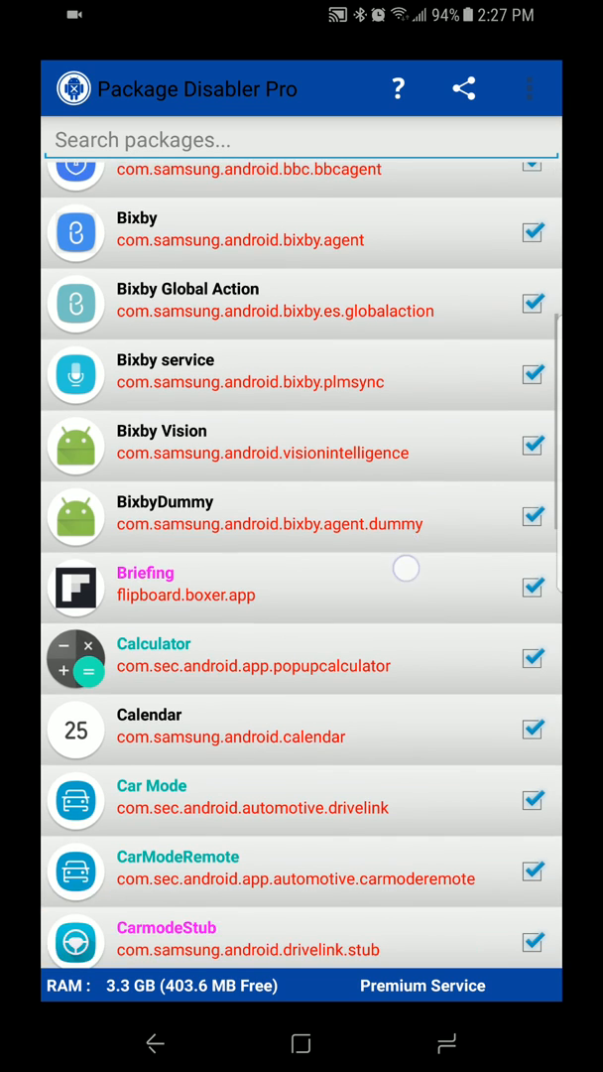
scroll("down", 3)
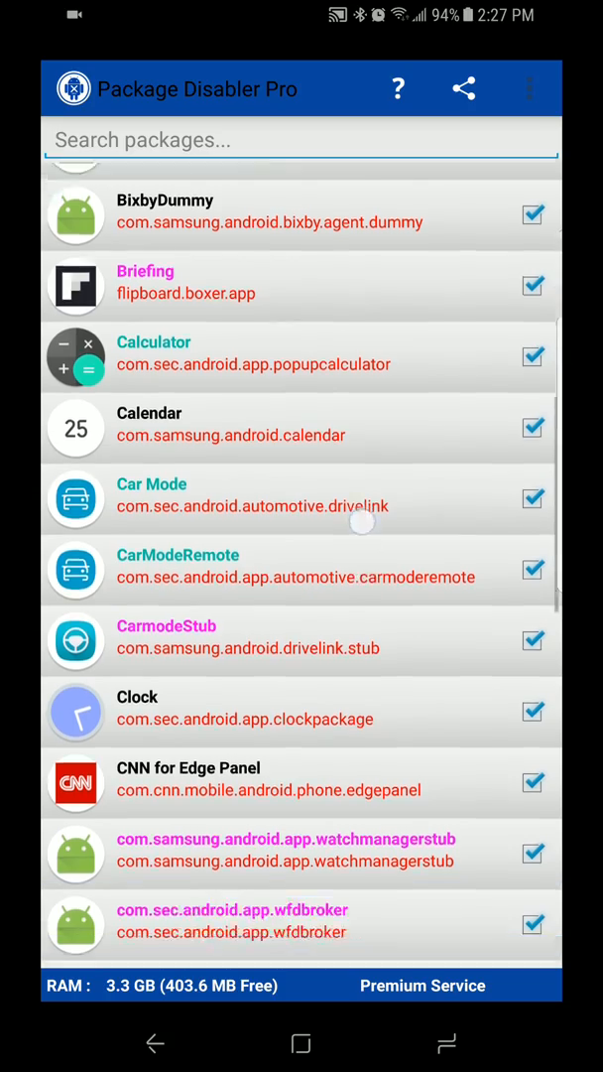
scroll("down", 3)
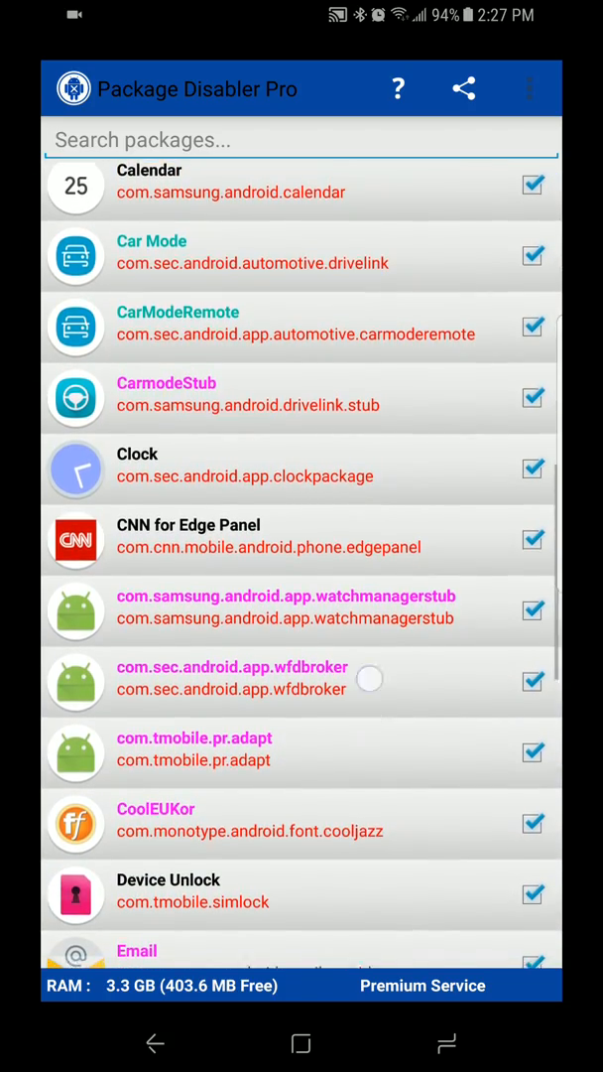
scroll("down", 3)
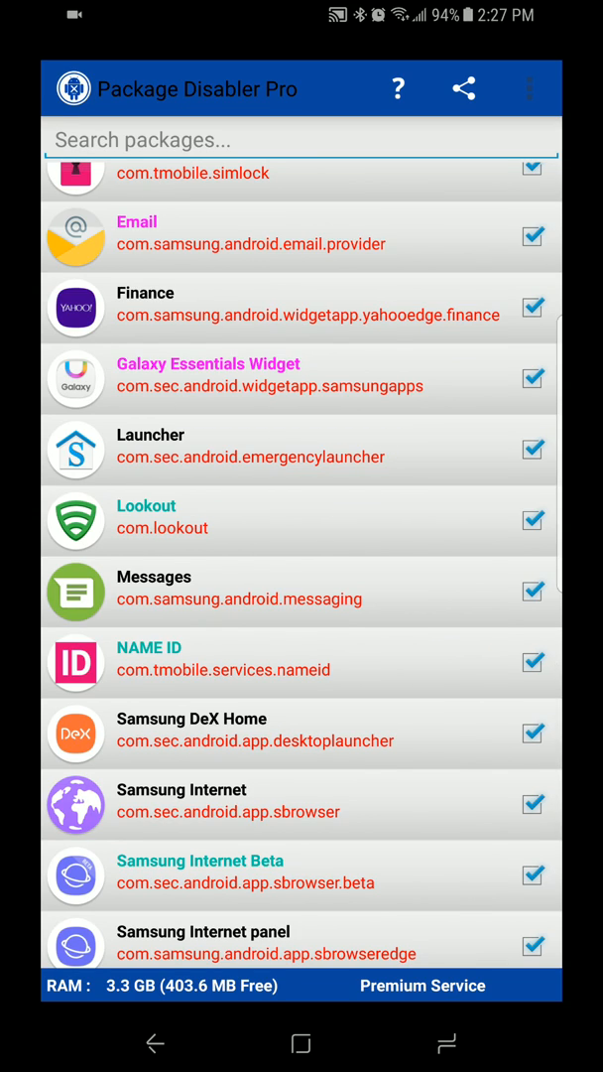
scroll("down", 3)
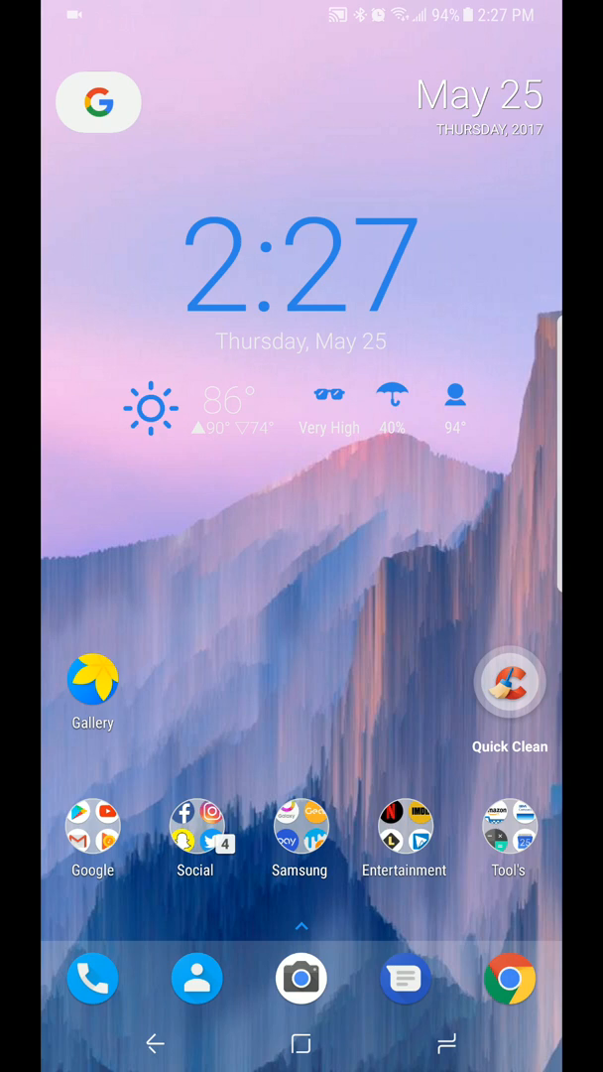
- Pull down the notification shade showing the screen recorder and Gear S2 notifications
left_click(302, 925)
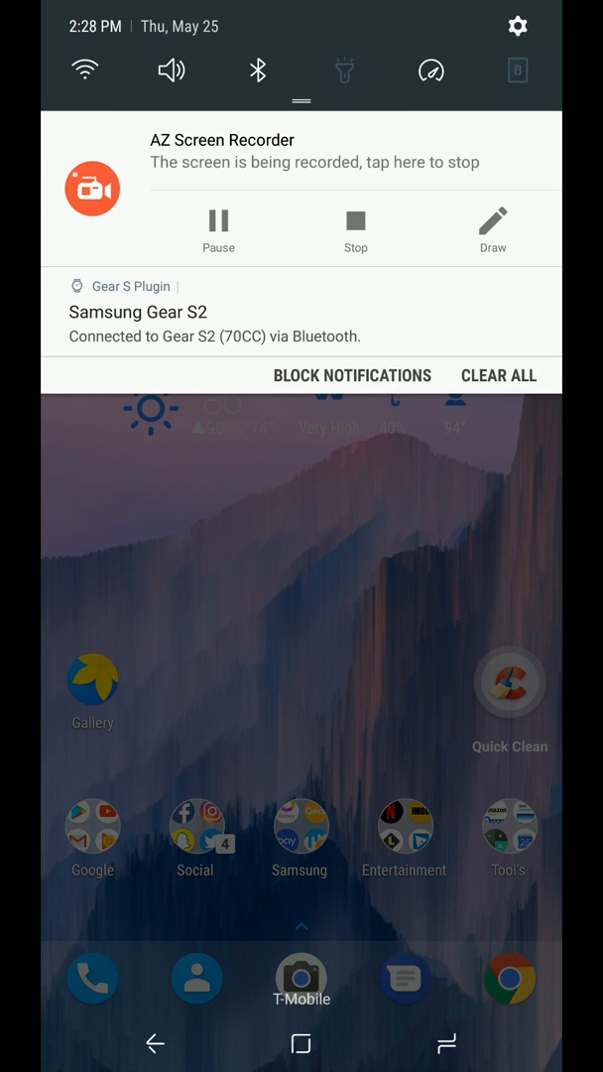
- Keep the Quick Settings button grid at 3X3 and review the brightness options
scroll("down", 3)
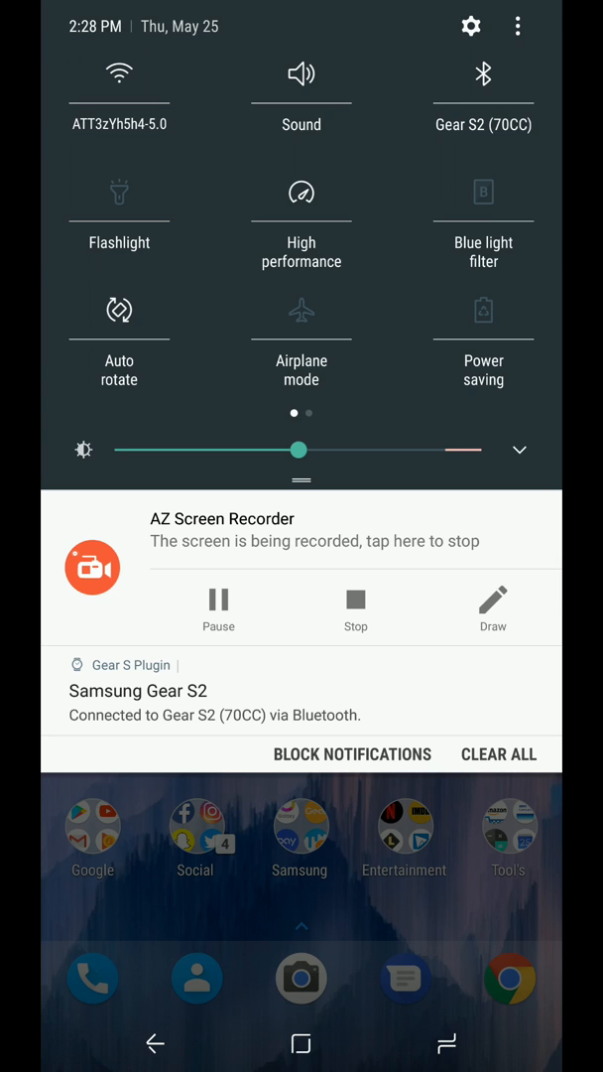
left_click(517, 27)
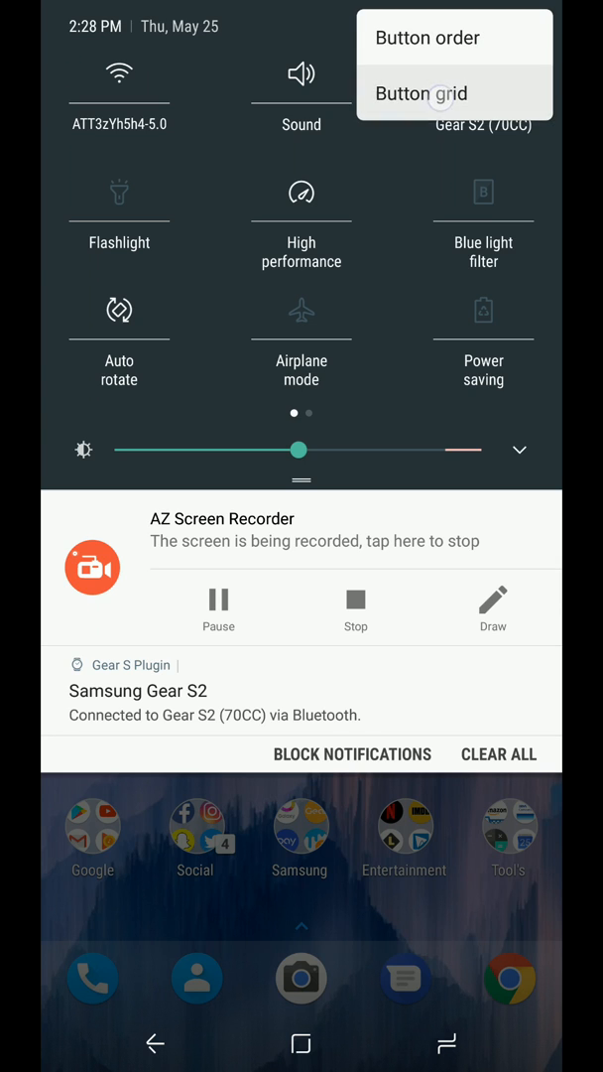
left_click(421, 94)
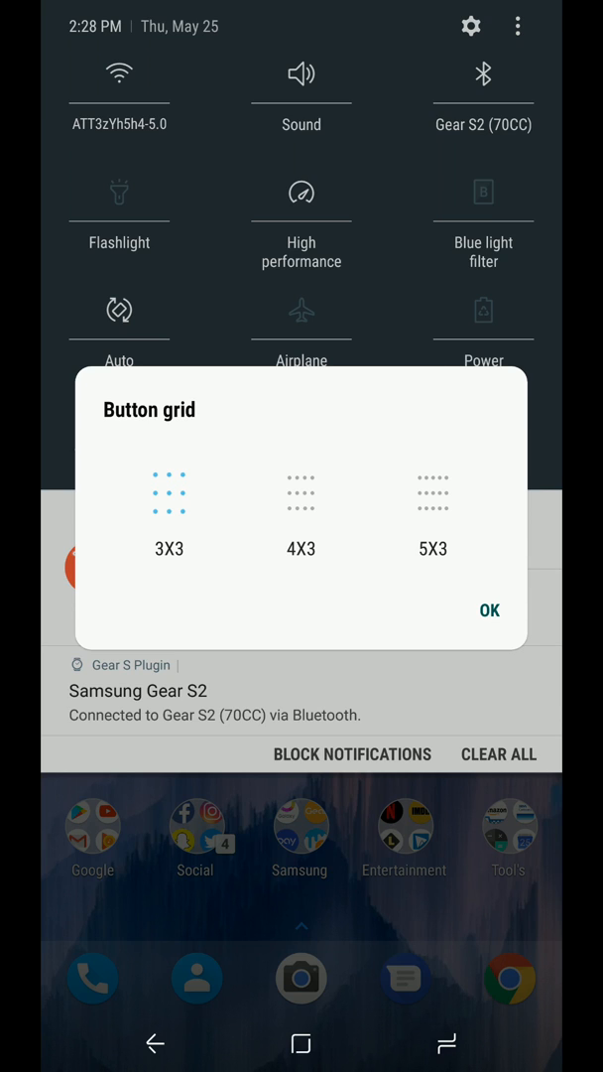
left_click(488, 610)
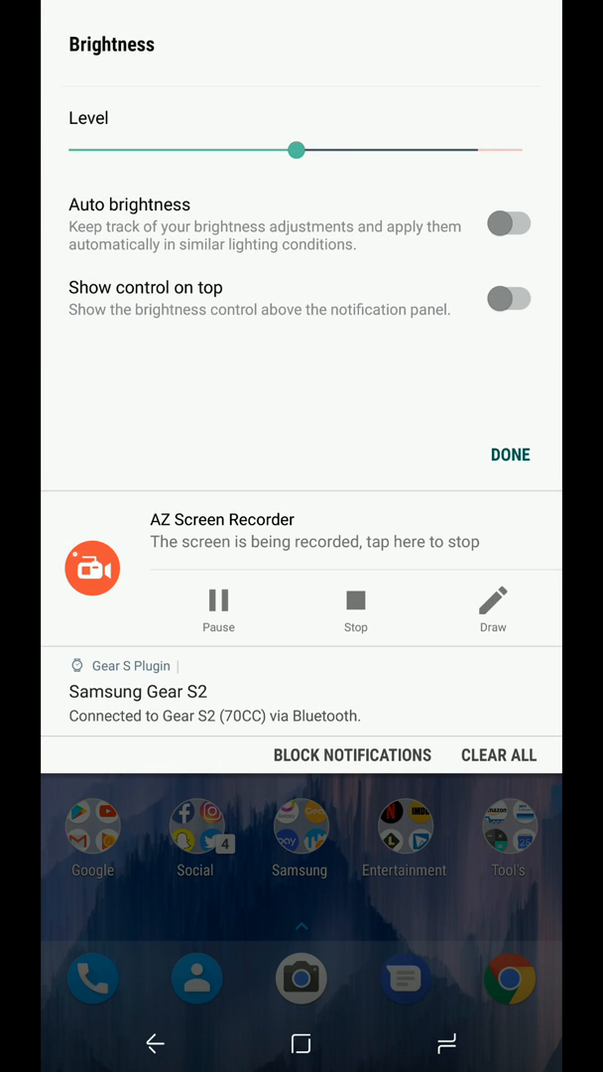
left_click(510, 454)
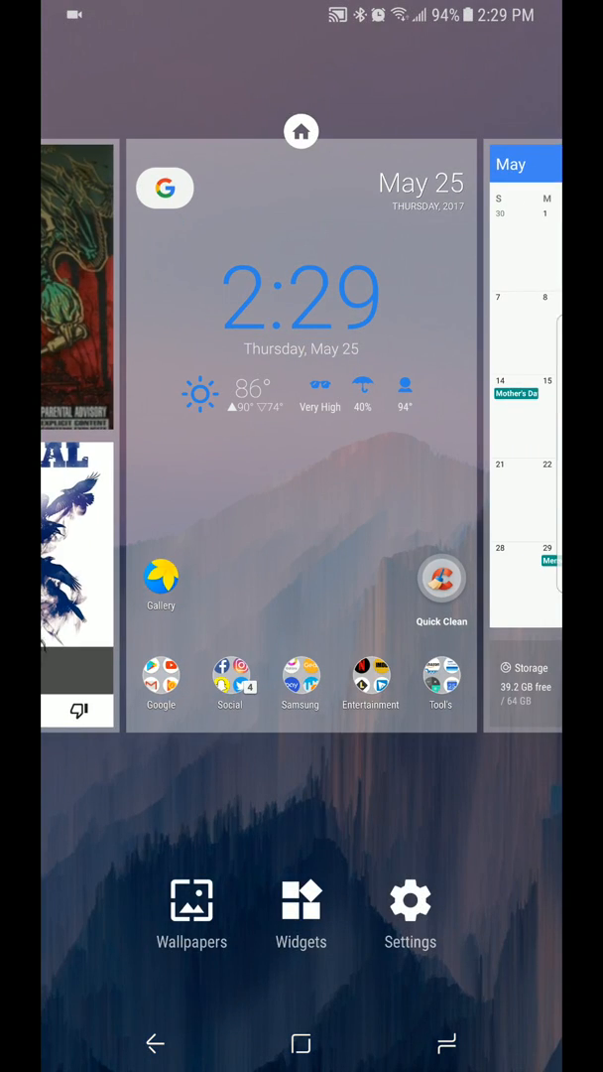
- Browse the home screen widgets and add the Pixel Widget
left_click(301, 913)
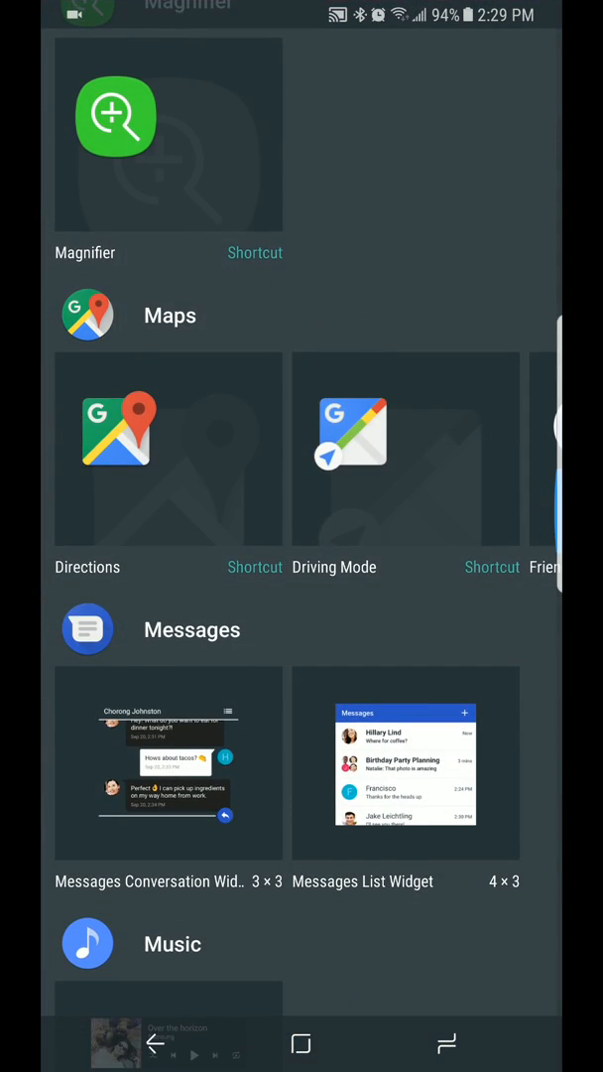
scroll("down", 3)
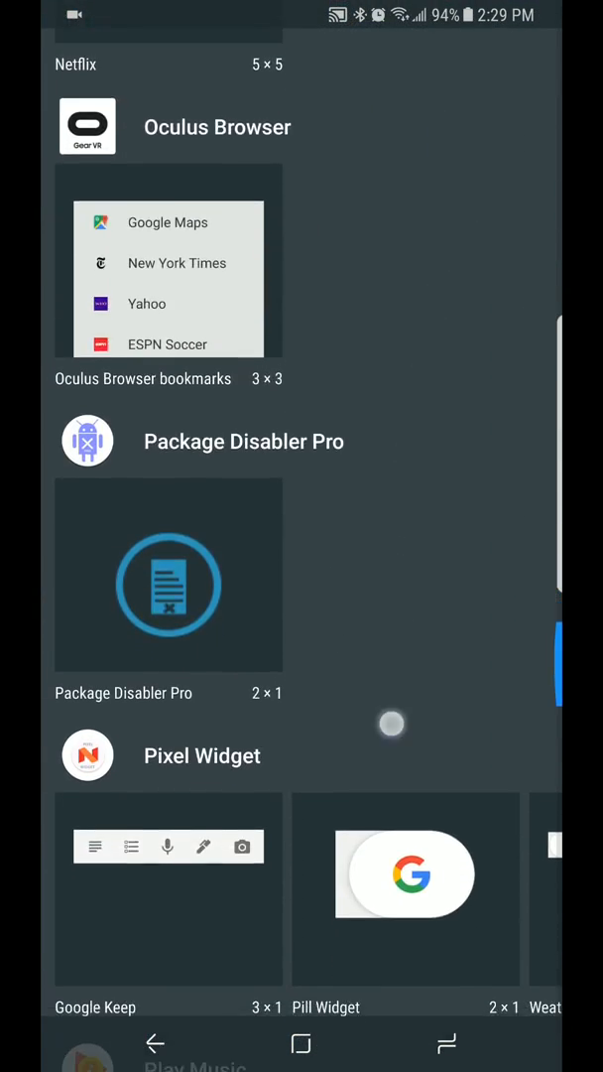
scroll("down", 3)
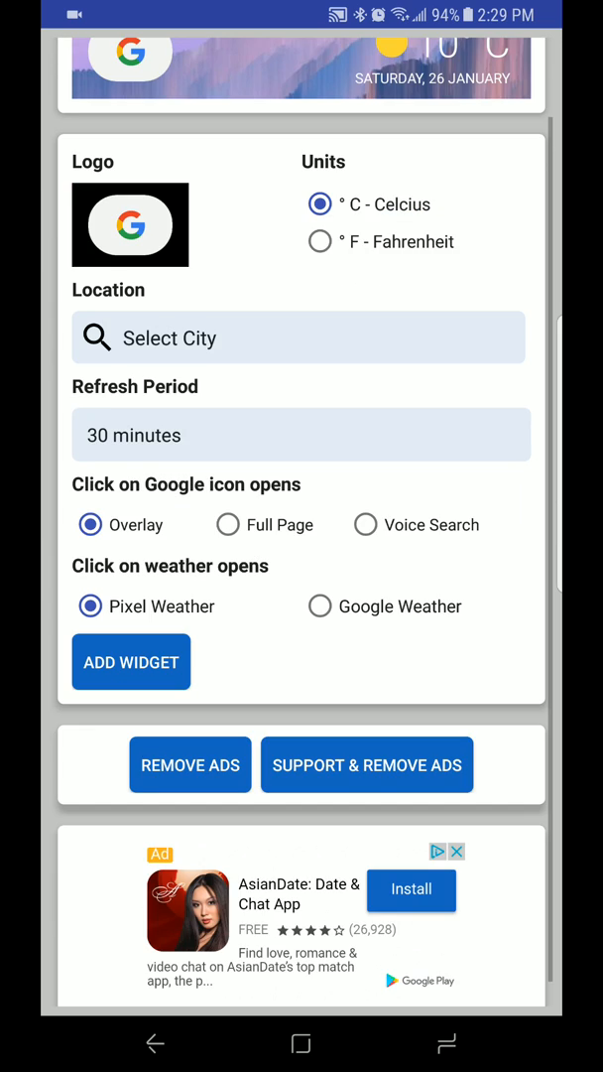
scroll("up", 3)
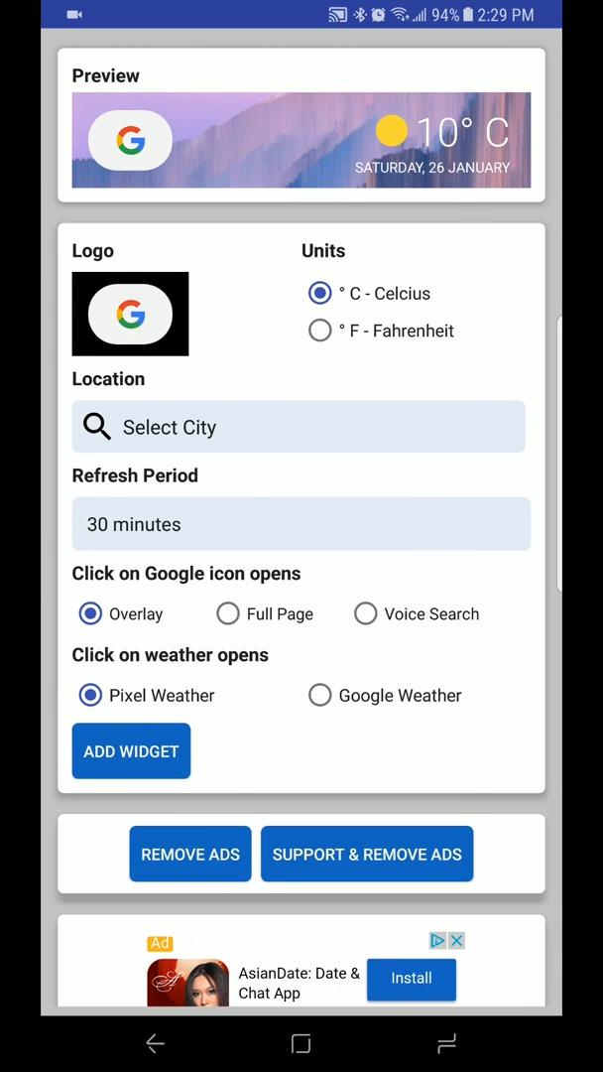
left_click(130, 314)
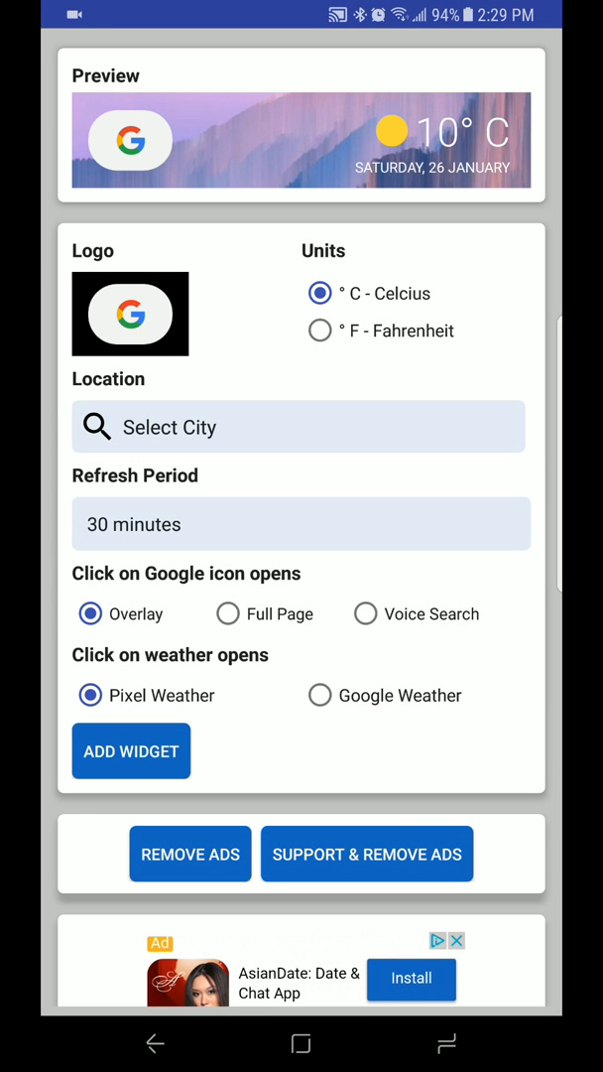
- Set Pixel Widget units to Fahrenheit and search for the city 'katy'
left_click(320, 331)
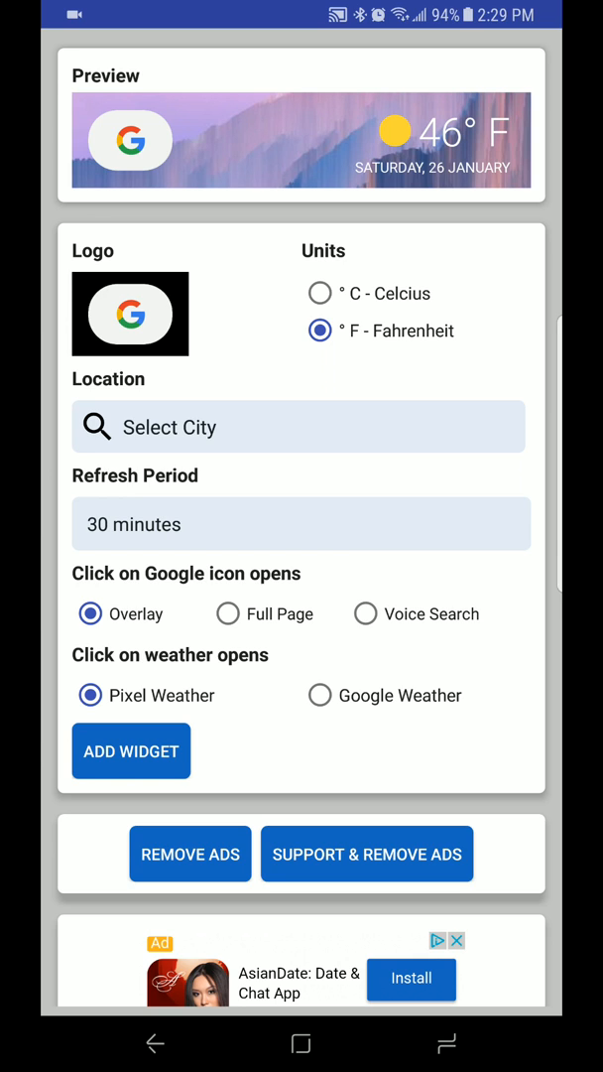
left_click(130, 750)
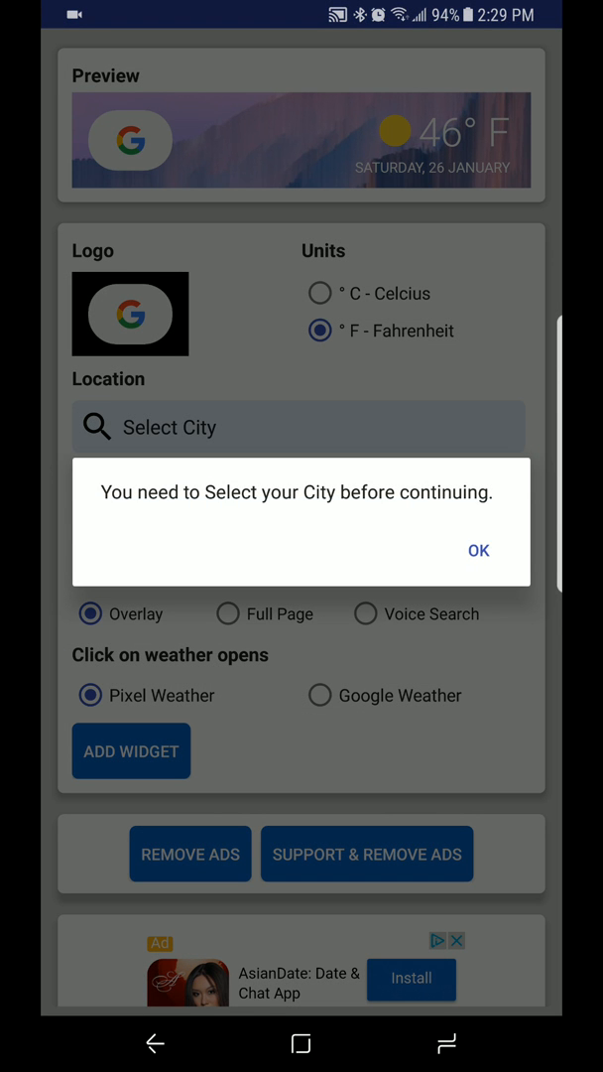
left_click(480, 550)
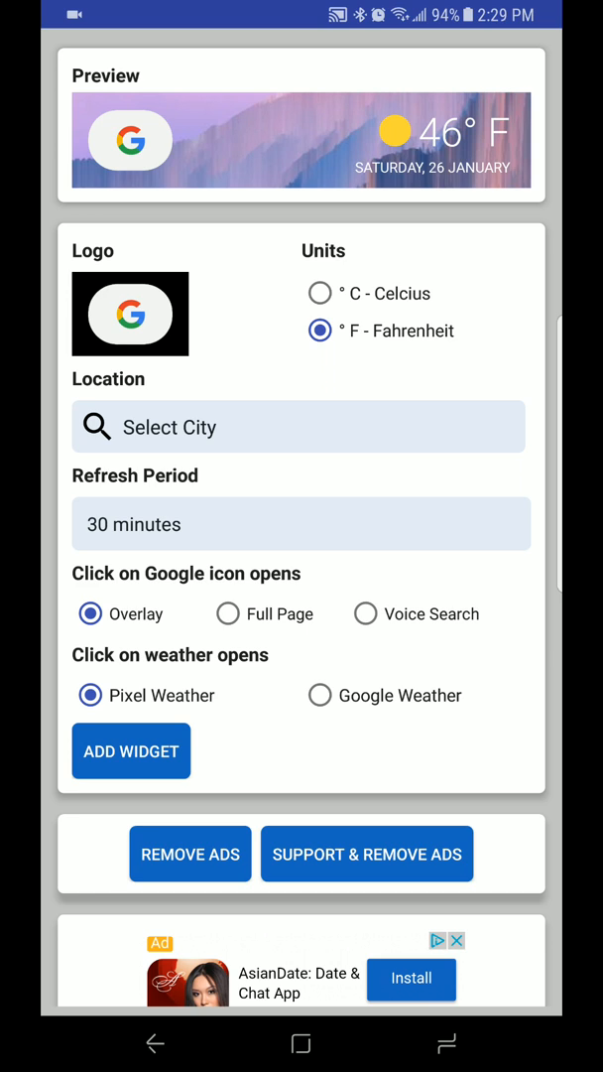
left_click(298, 427)
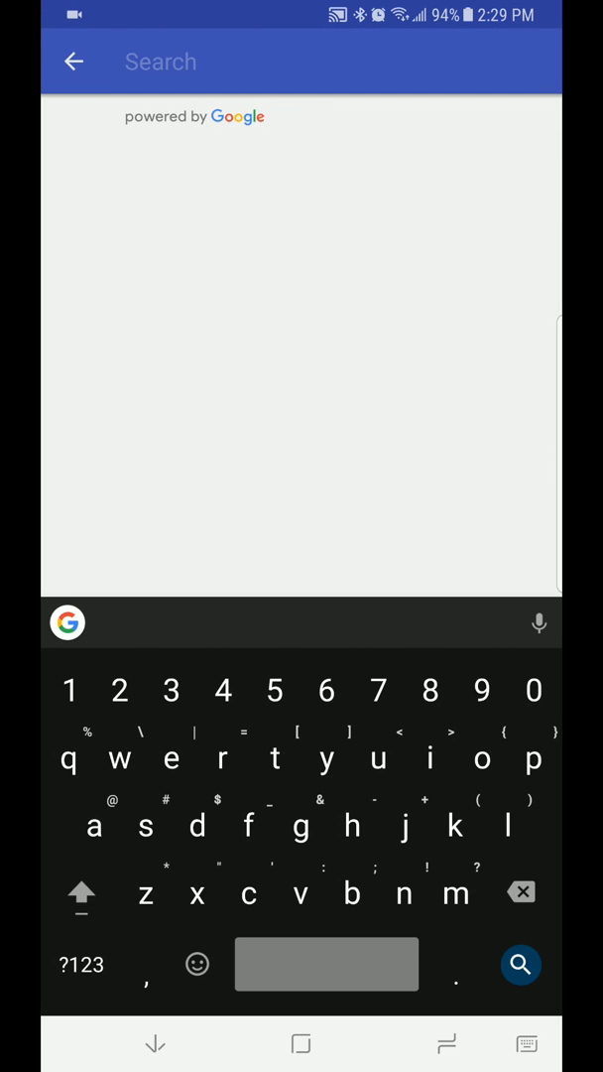
type("katy")
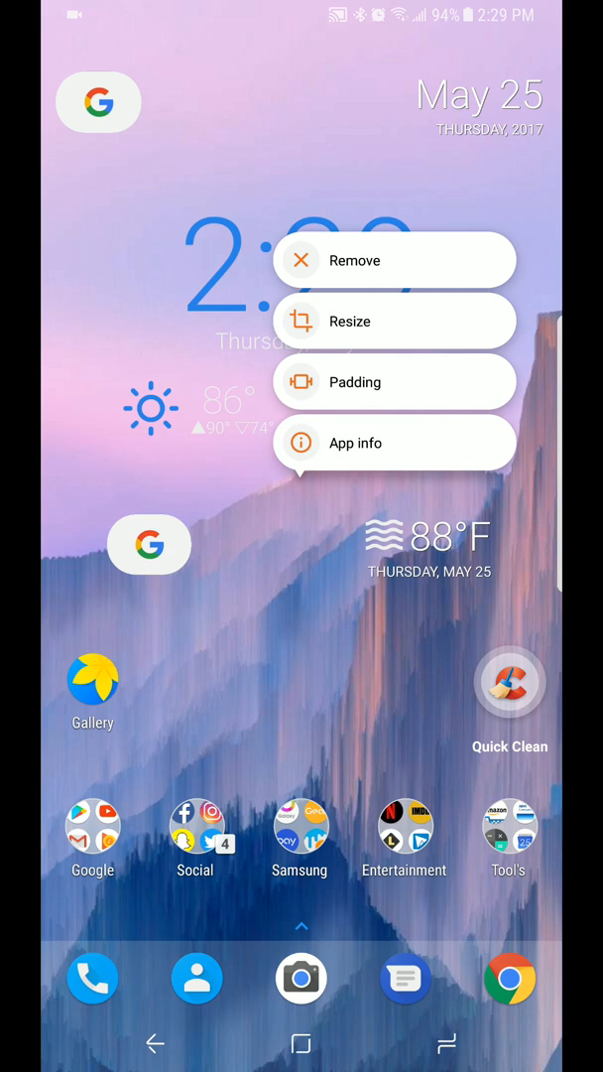
- Dismiss the widget options menu and open Nova's app drawer
left_click(394, 321)
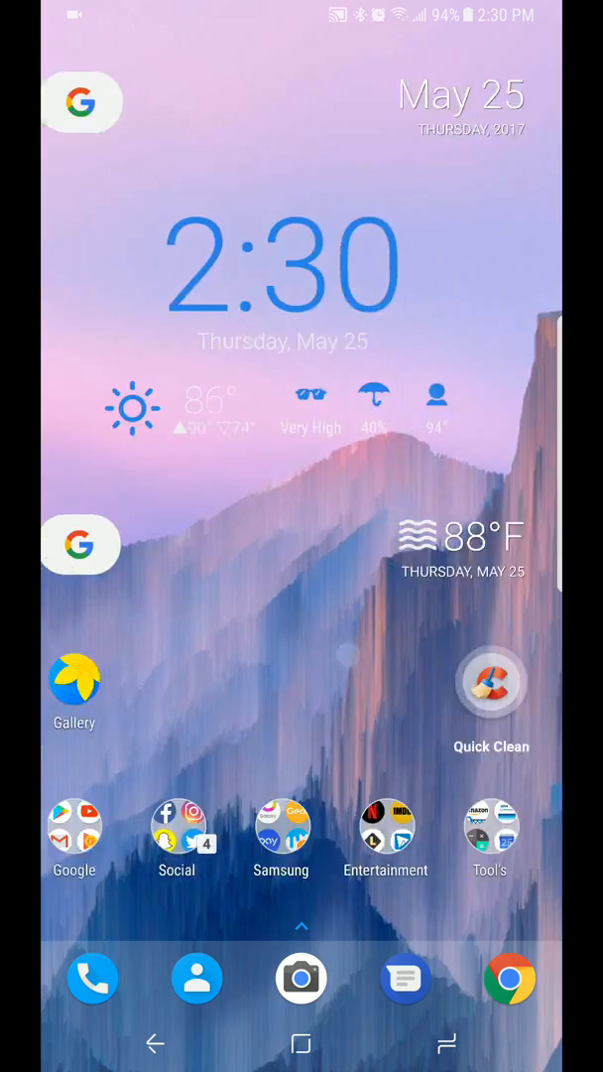
left_click(302, 925)
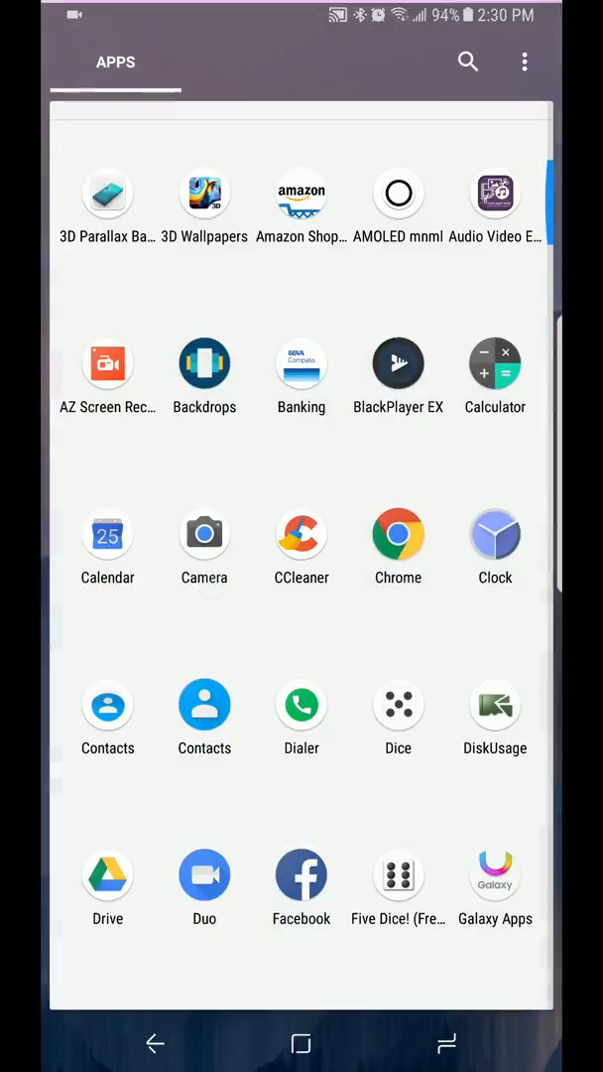